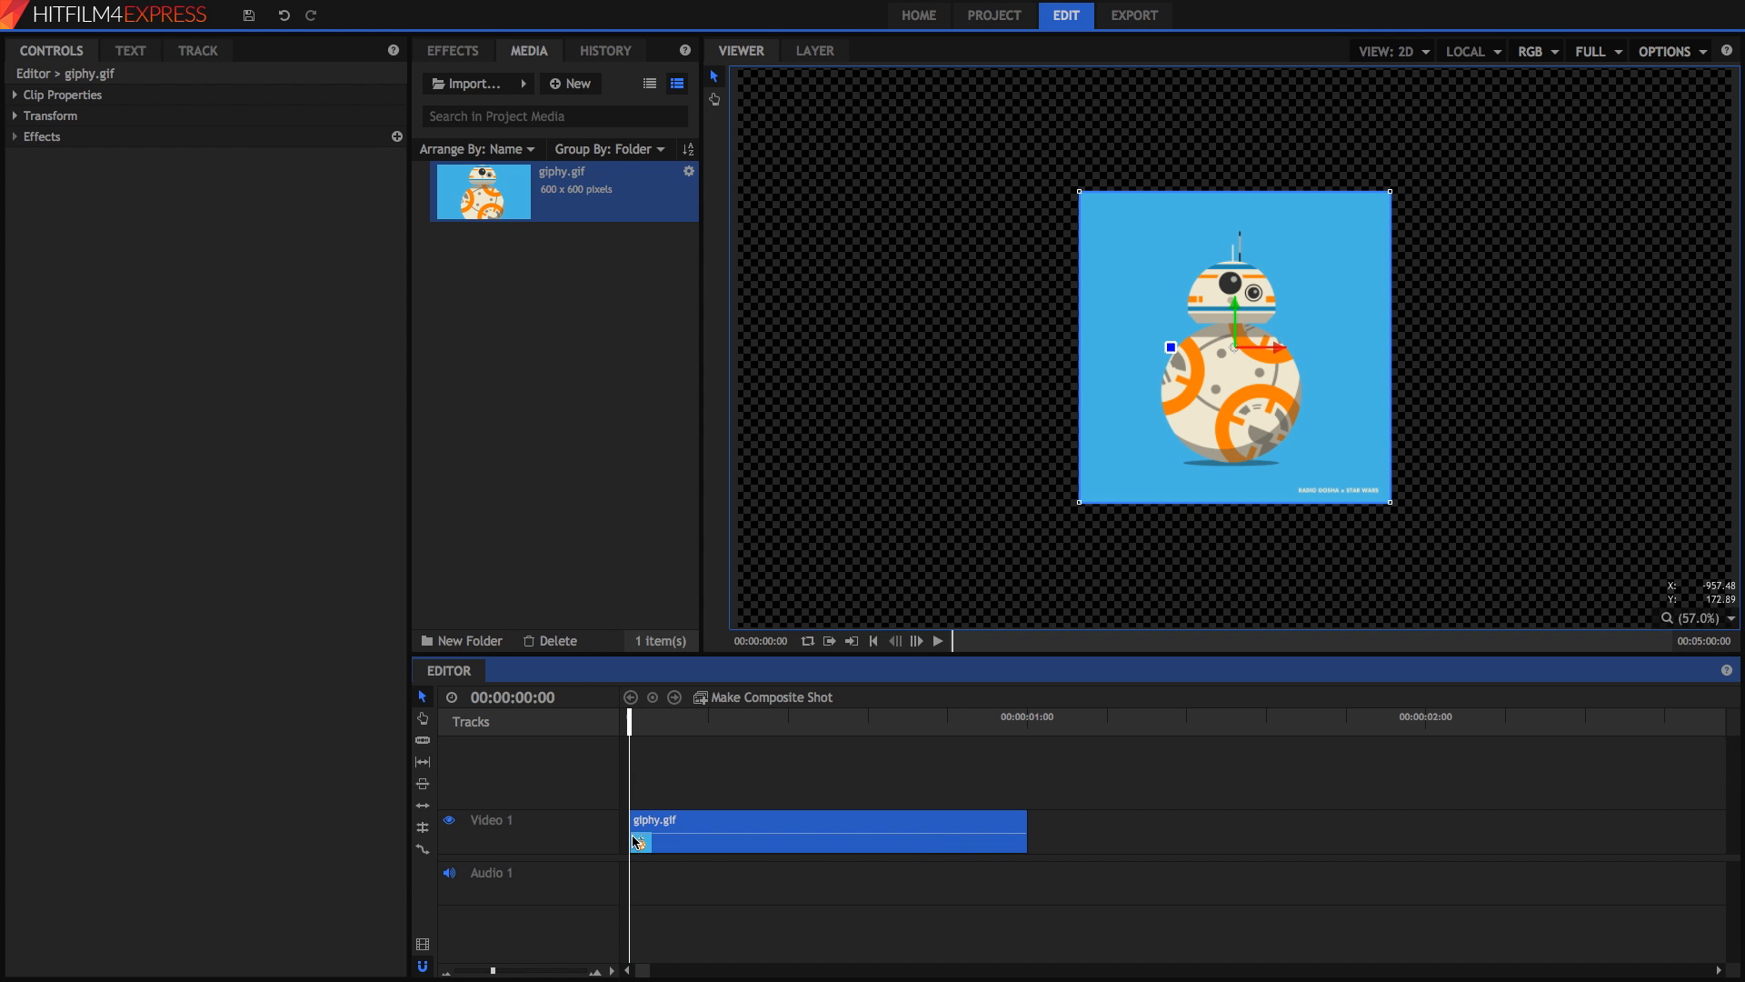
pyautogui.moveTo(709, 824)
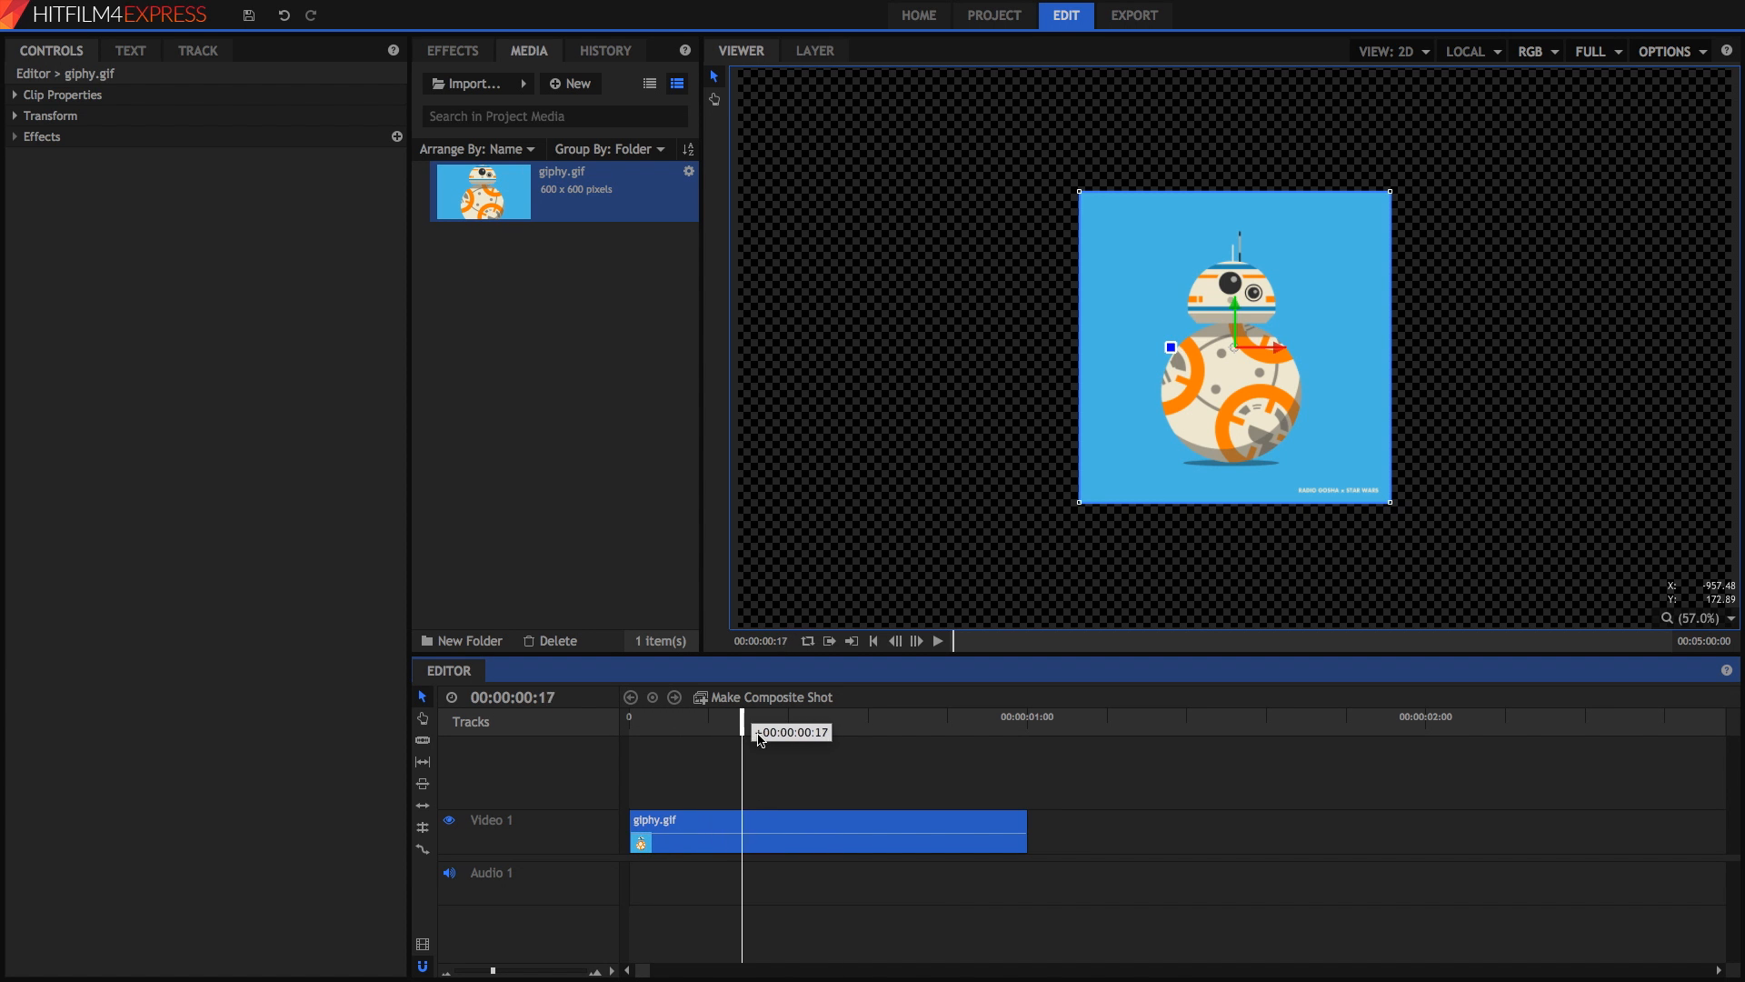
# Step: Upload giphy.gif from the computer to ezgif's GIF frame splitter
pyautogui.moveTo(742, 731); pyautogui.dragTo(662, 731)
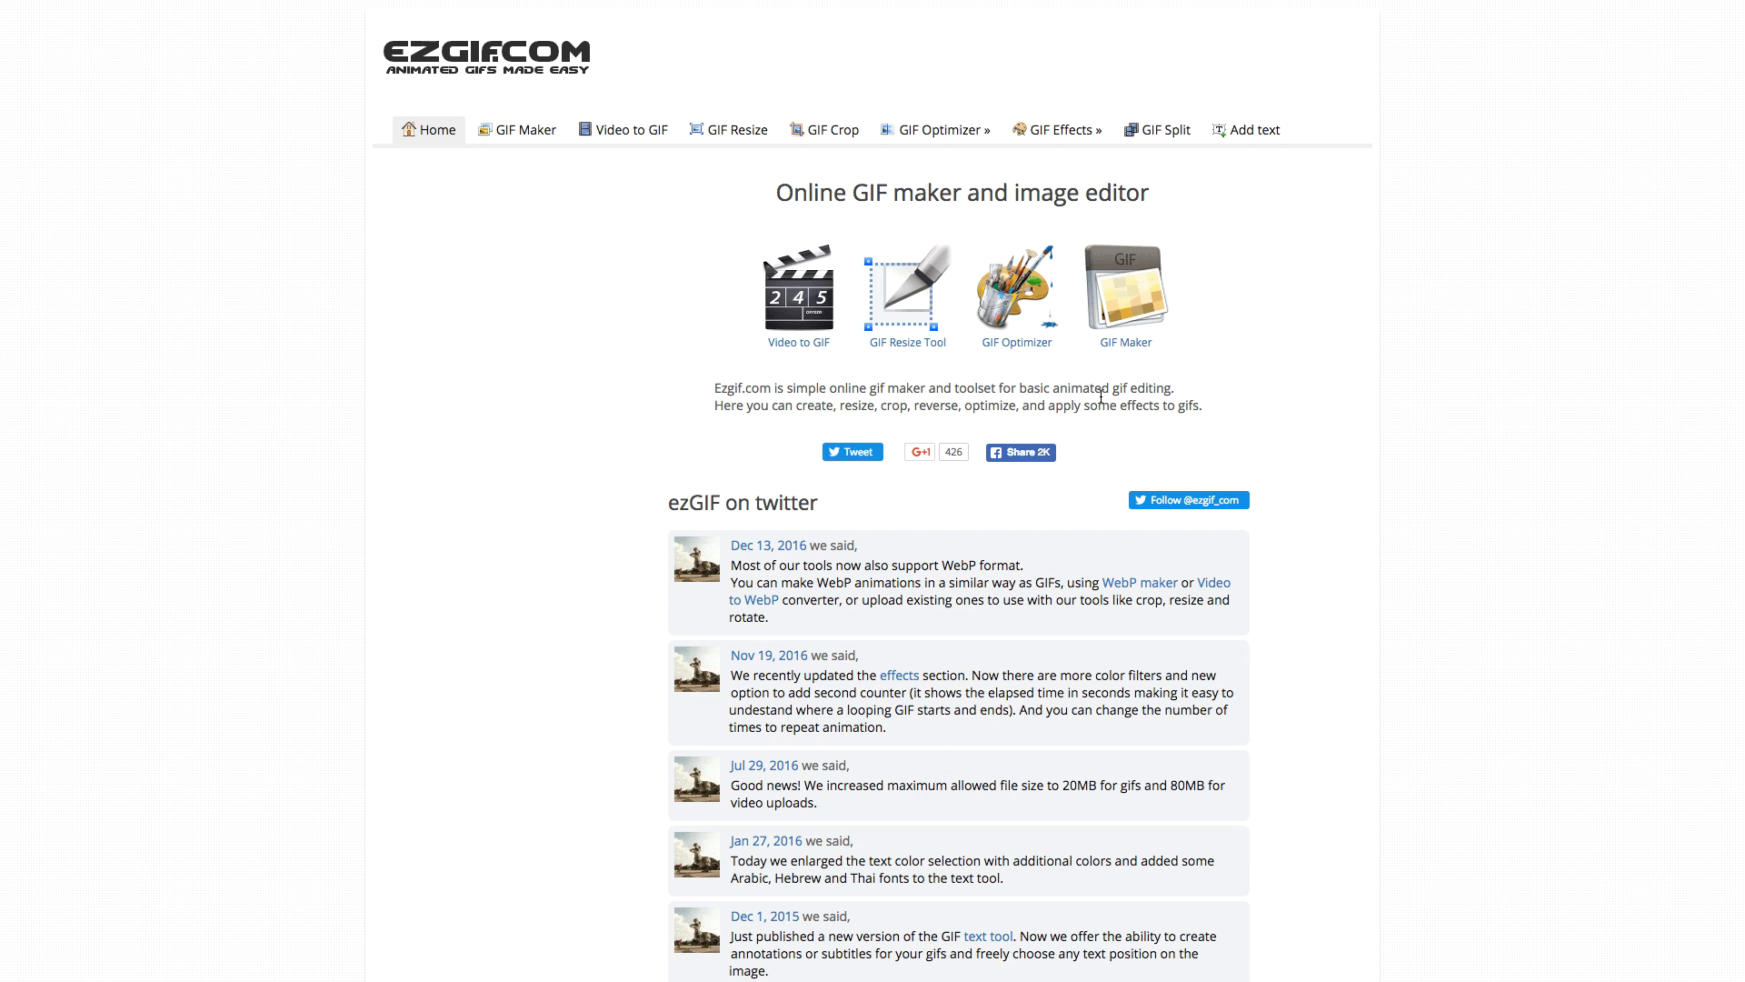
pyautogui.moveTo(1165, 129)
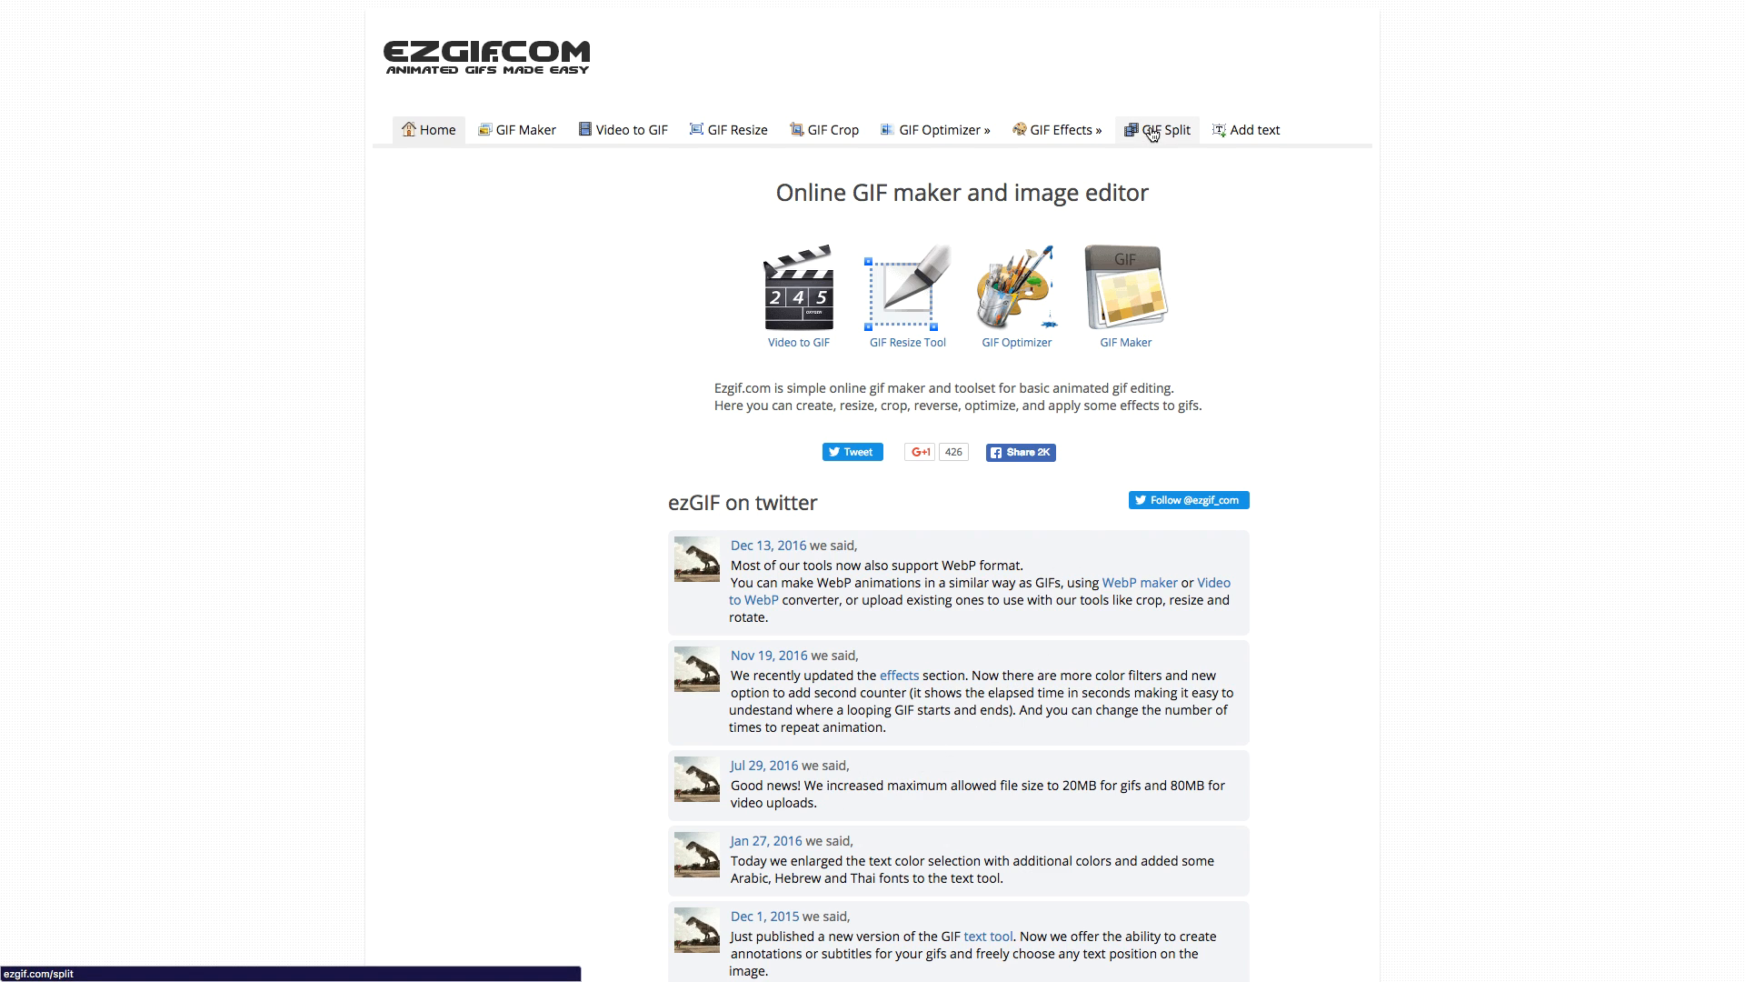
pyautogui.click(1158, 130)
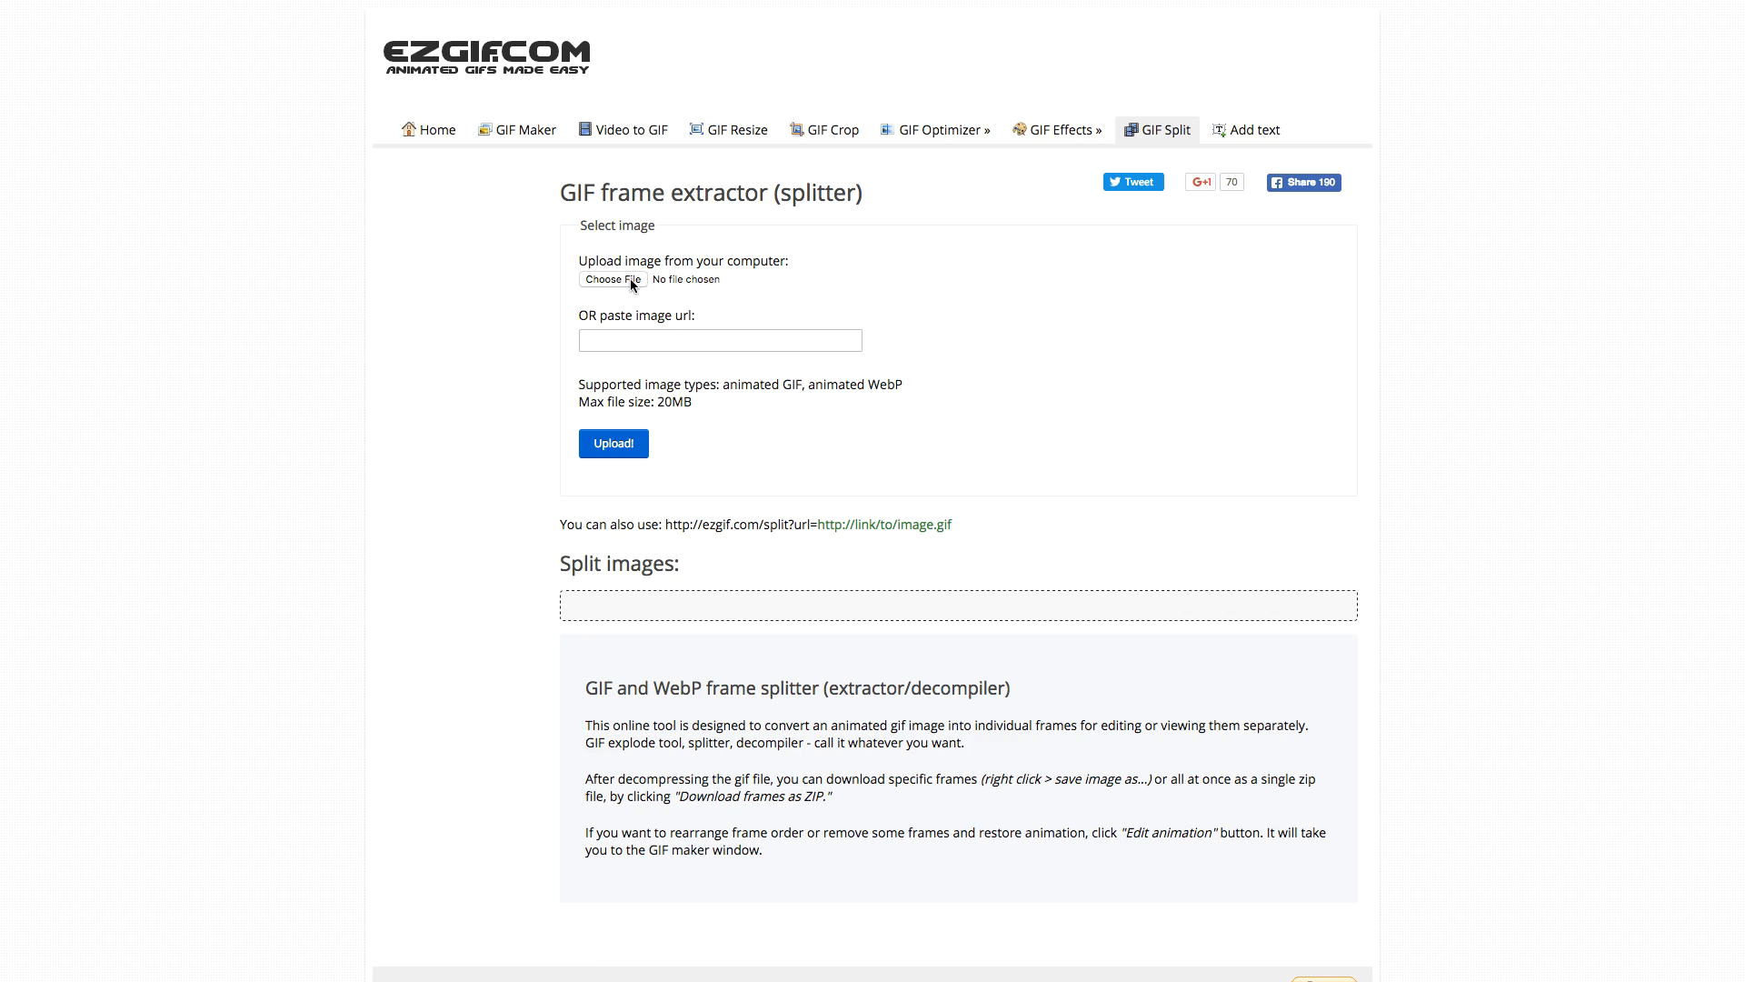
pyautogui.click(613, 280)
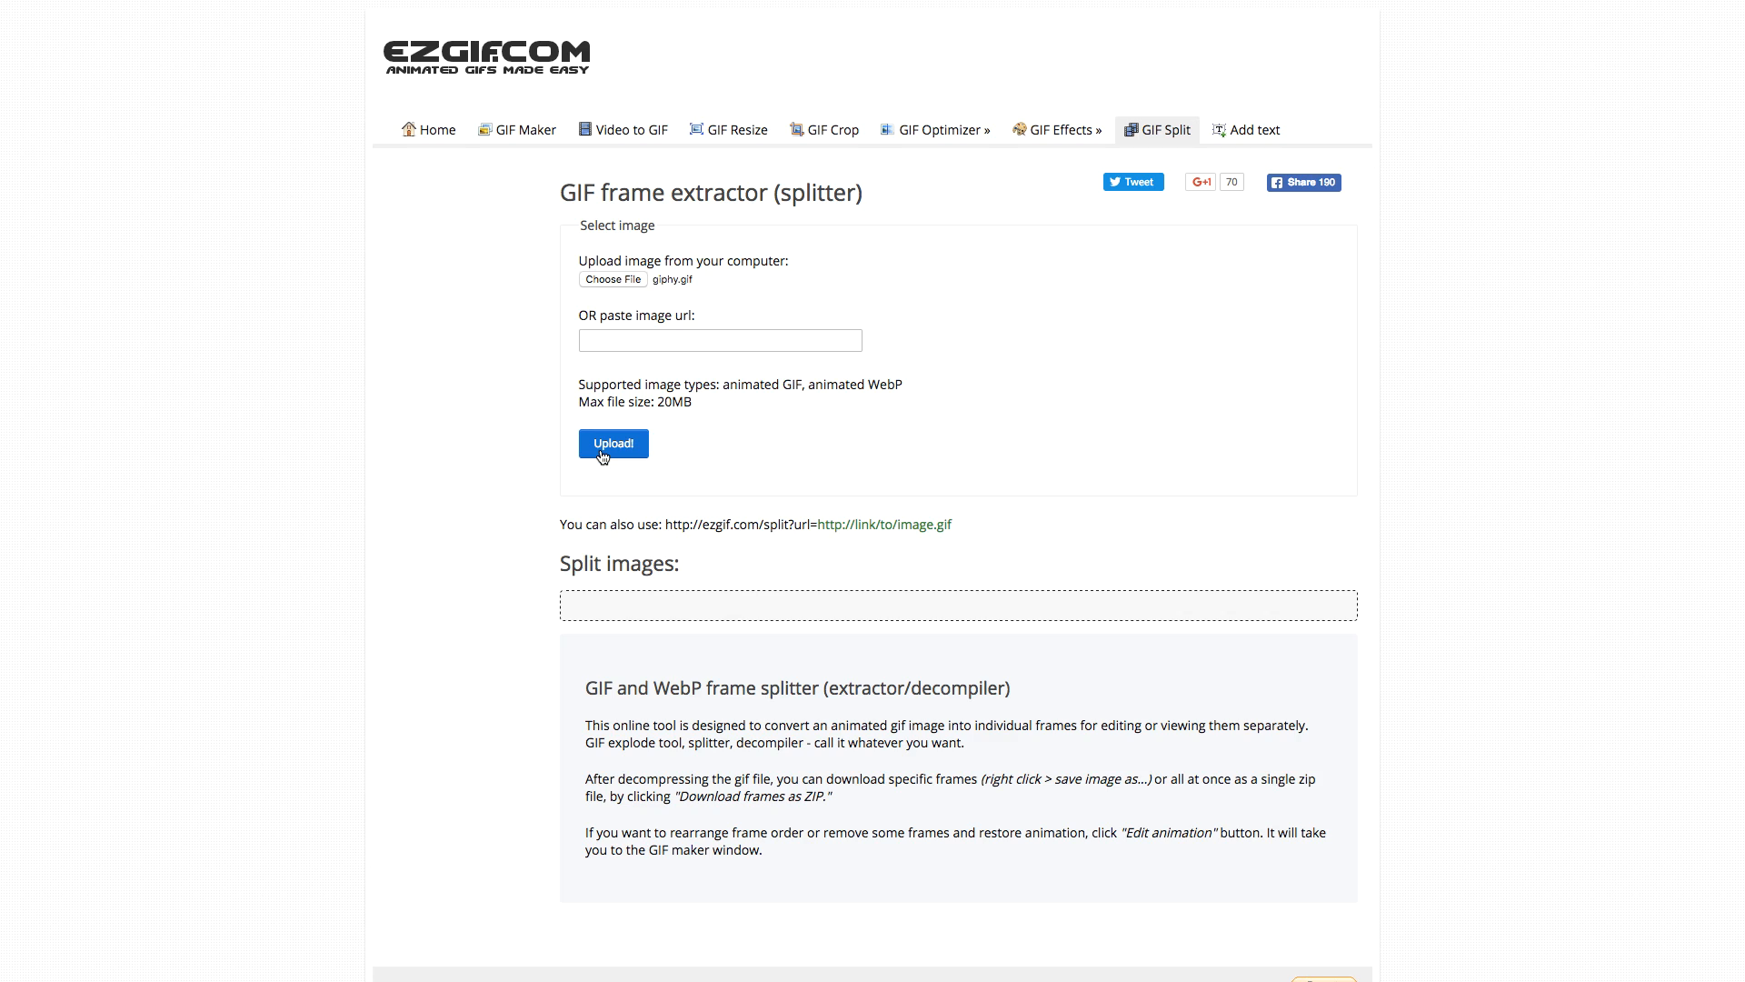
pyautogui.click(613, 444)
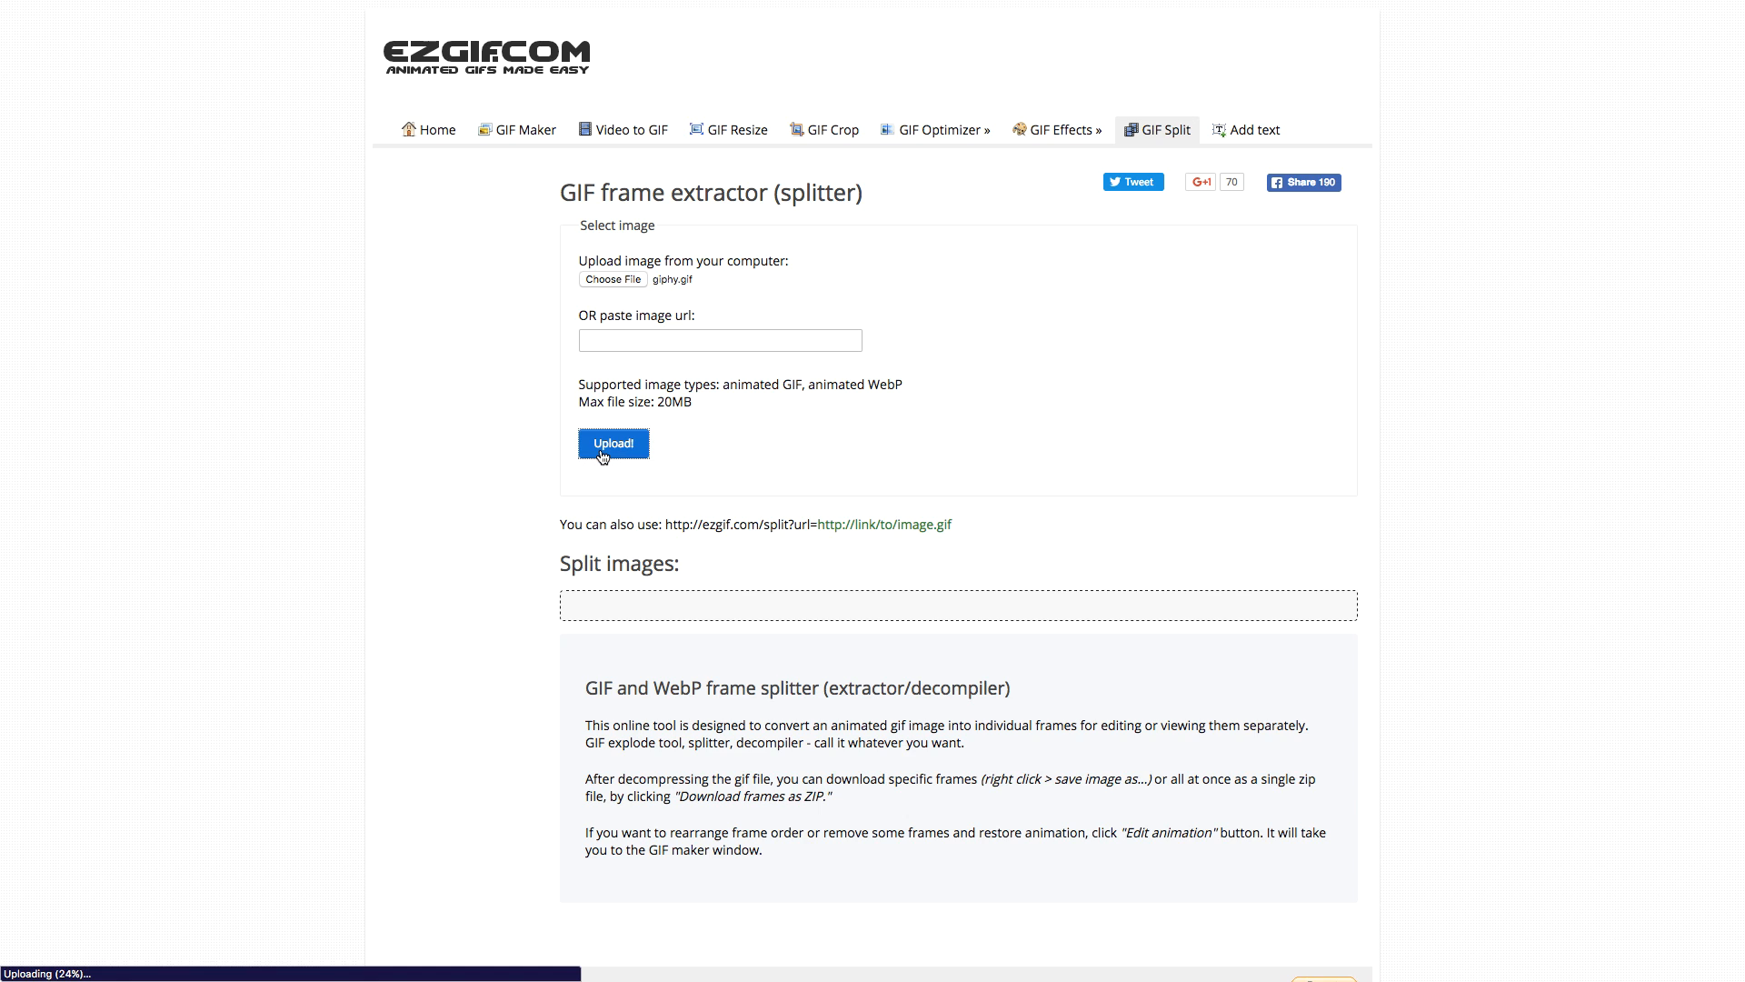
pyautogui.click(612, 443)
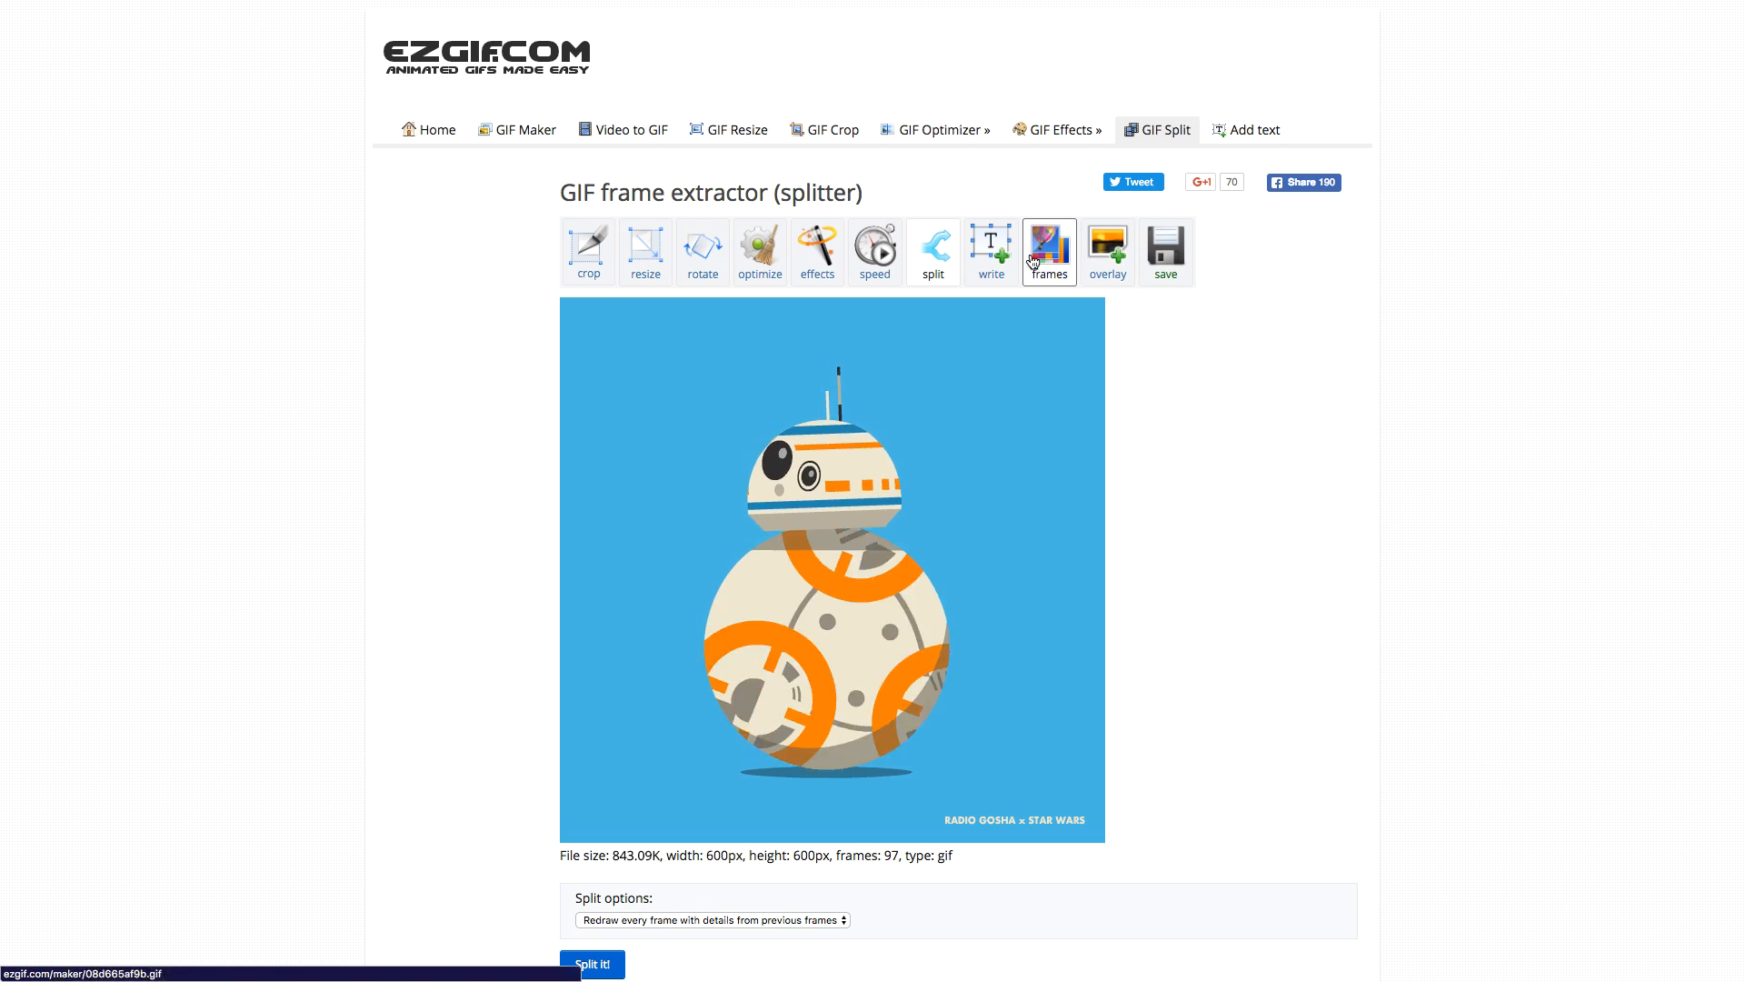
# Step: Split the 97-frame GIF with 'Redraw every frame with details from previous frames' selected
pyautogui.click(931, 251)
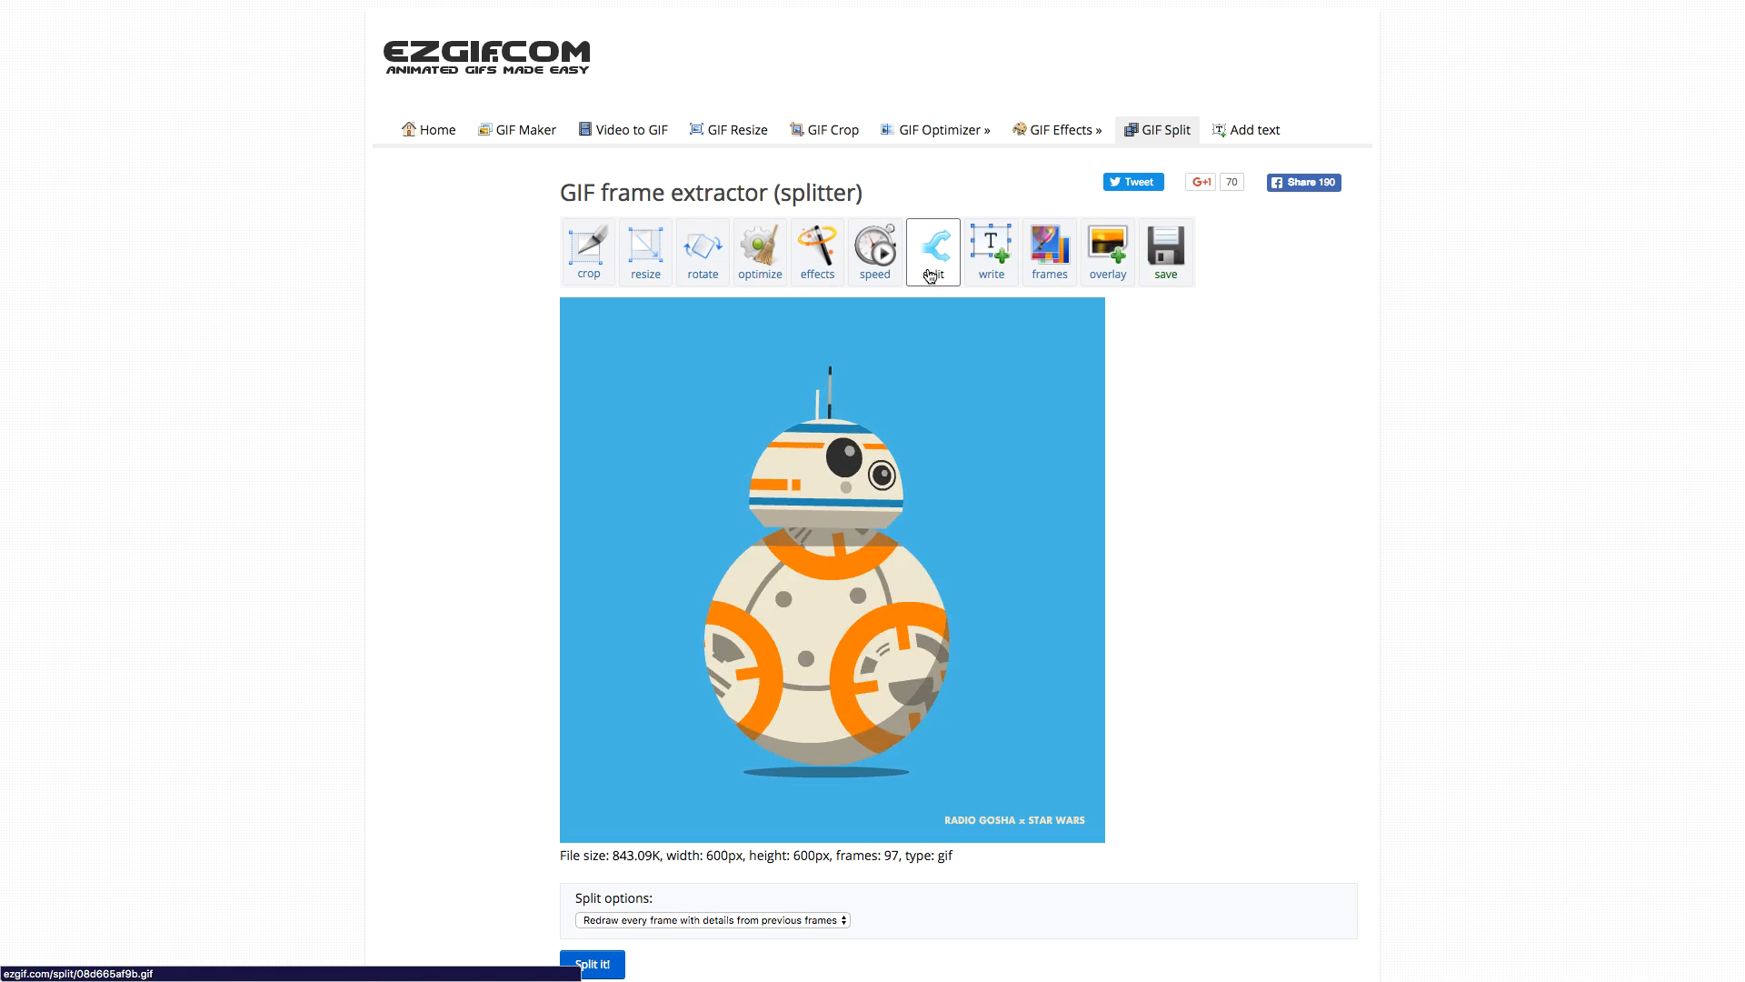
pyautogui.scroll(-3)
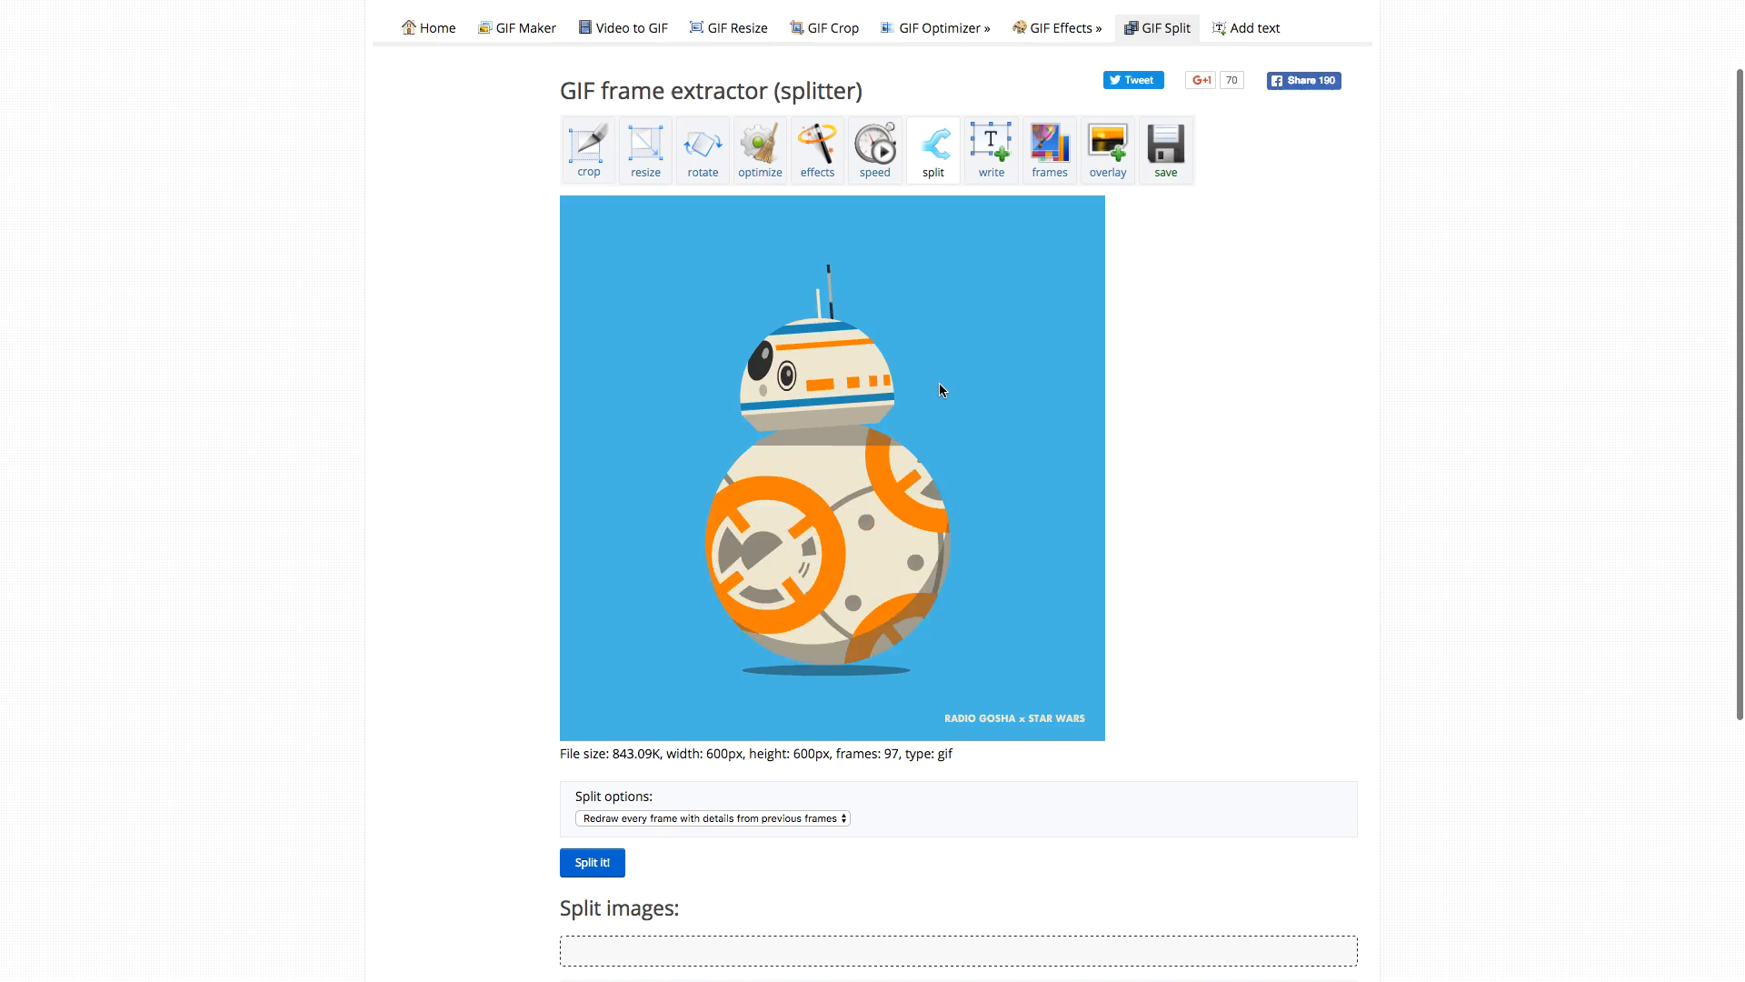
pyautogui.click(713, 818)
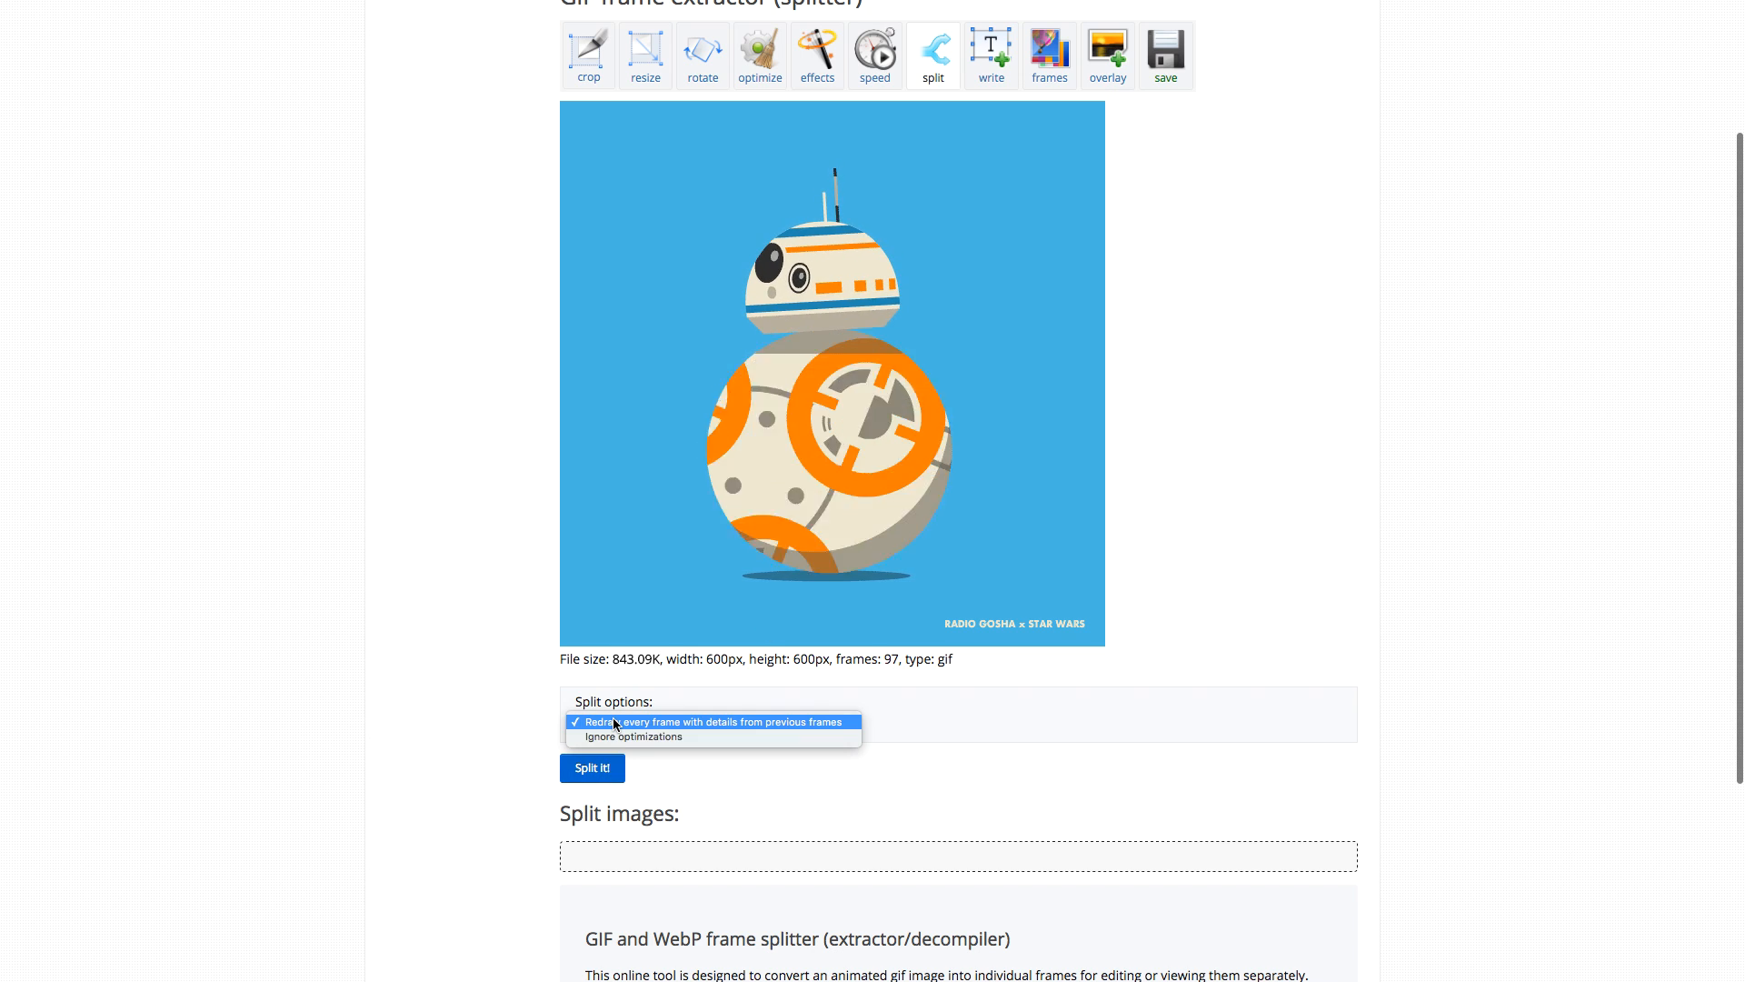
pyautogui.click(710, 722)
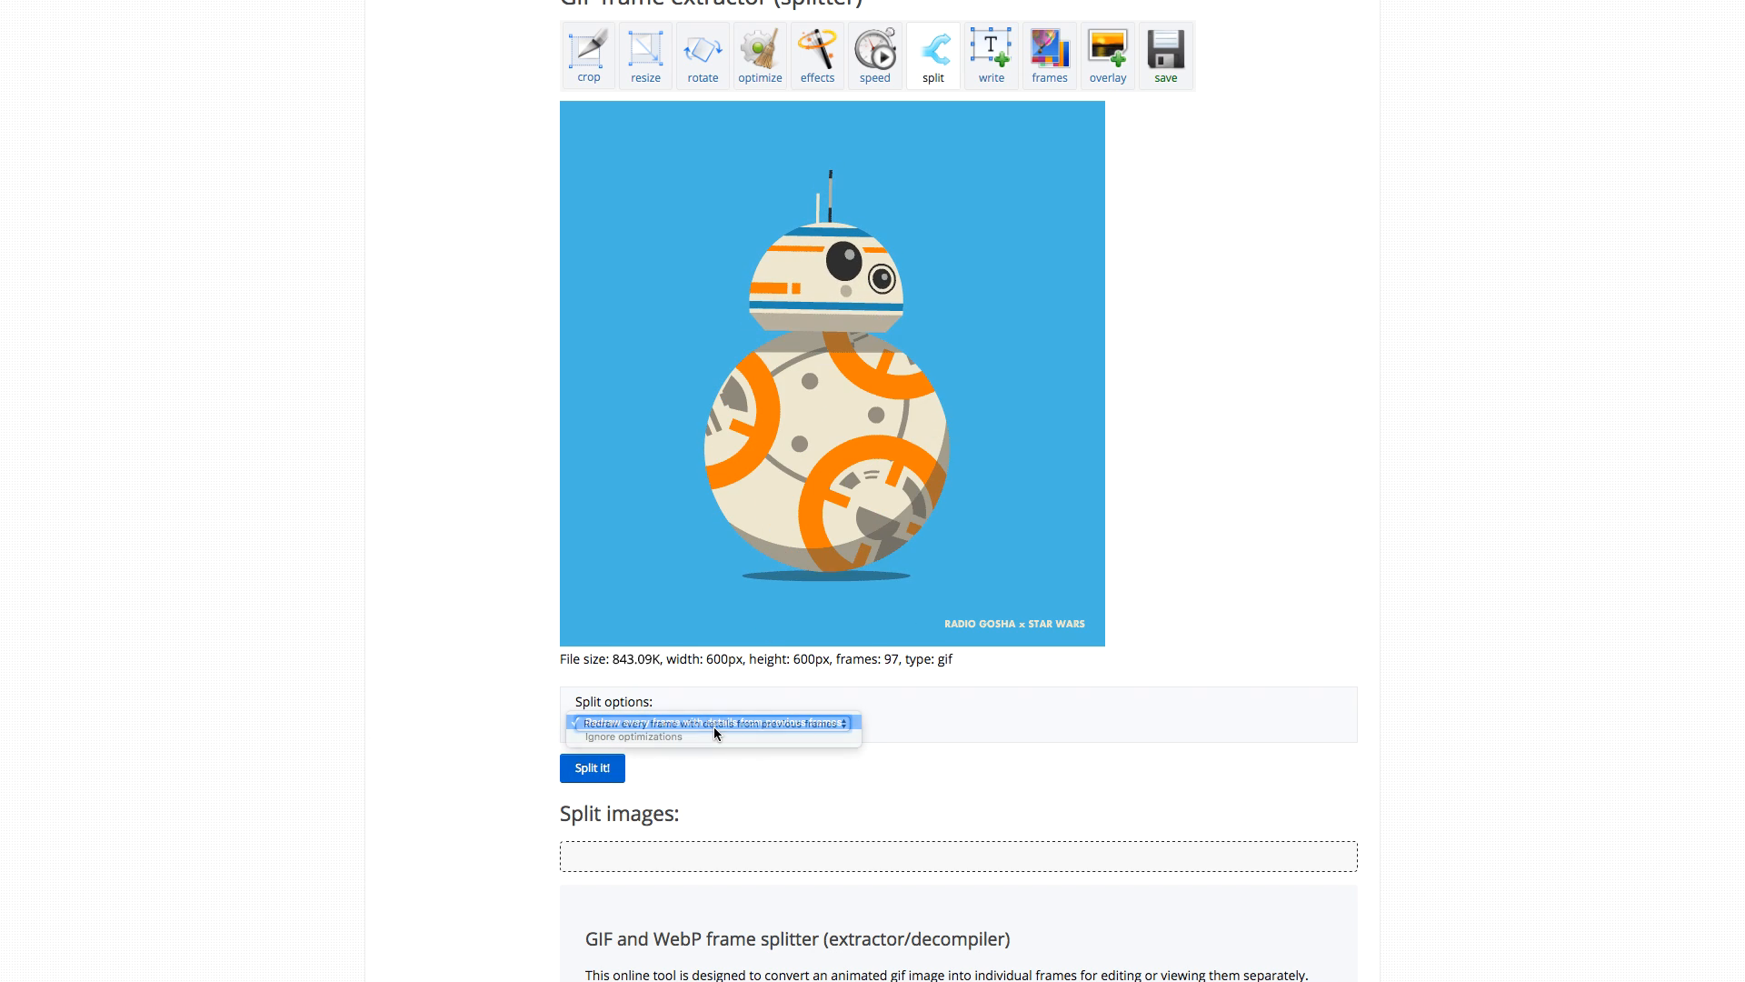
pyautogui.click(711, 724)
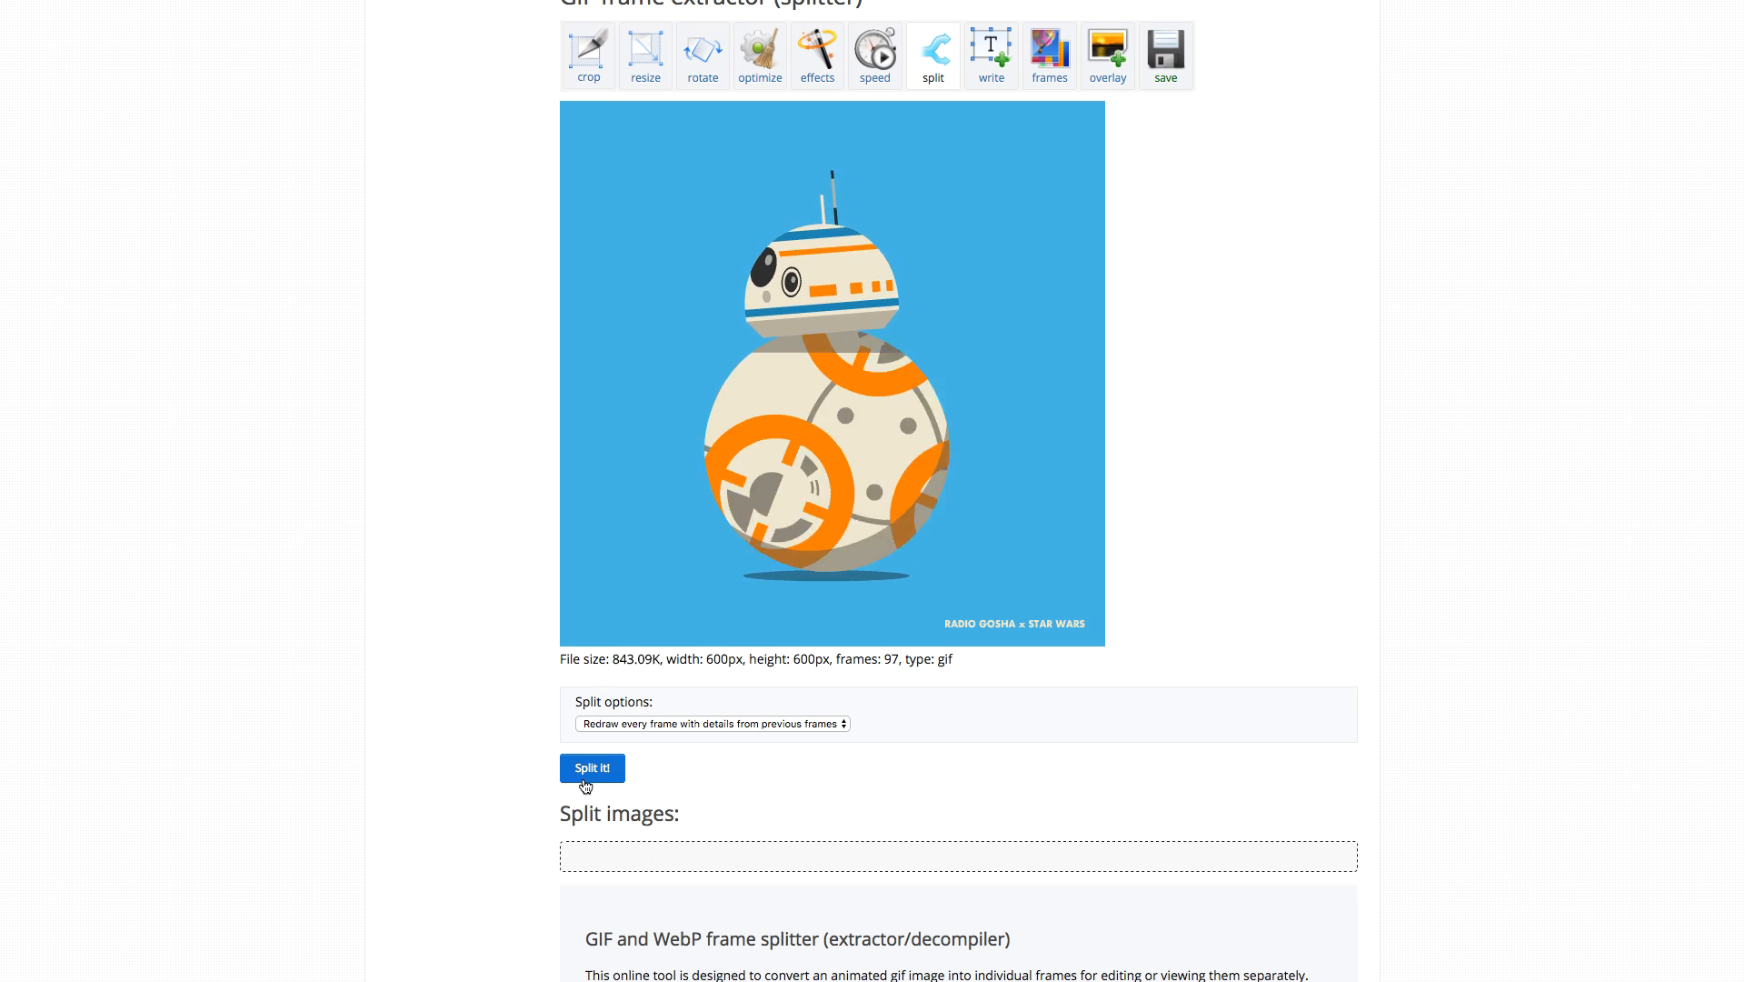
pyautogui.click(593, 767)
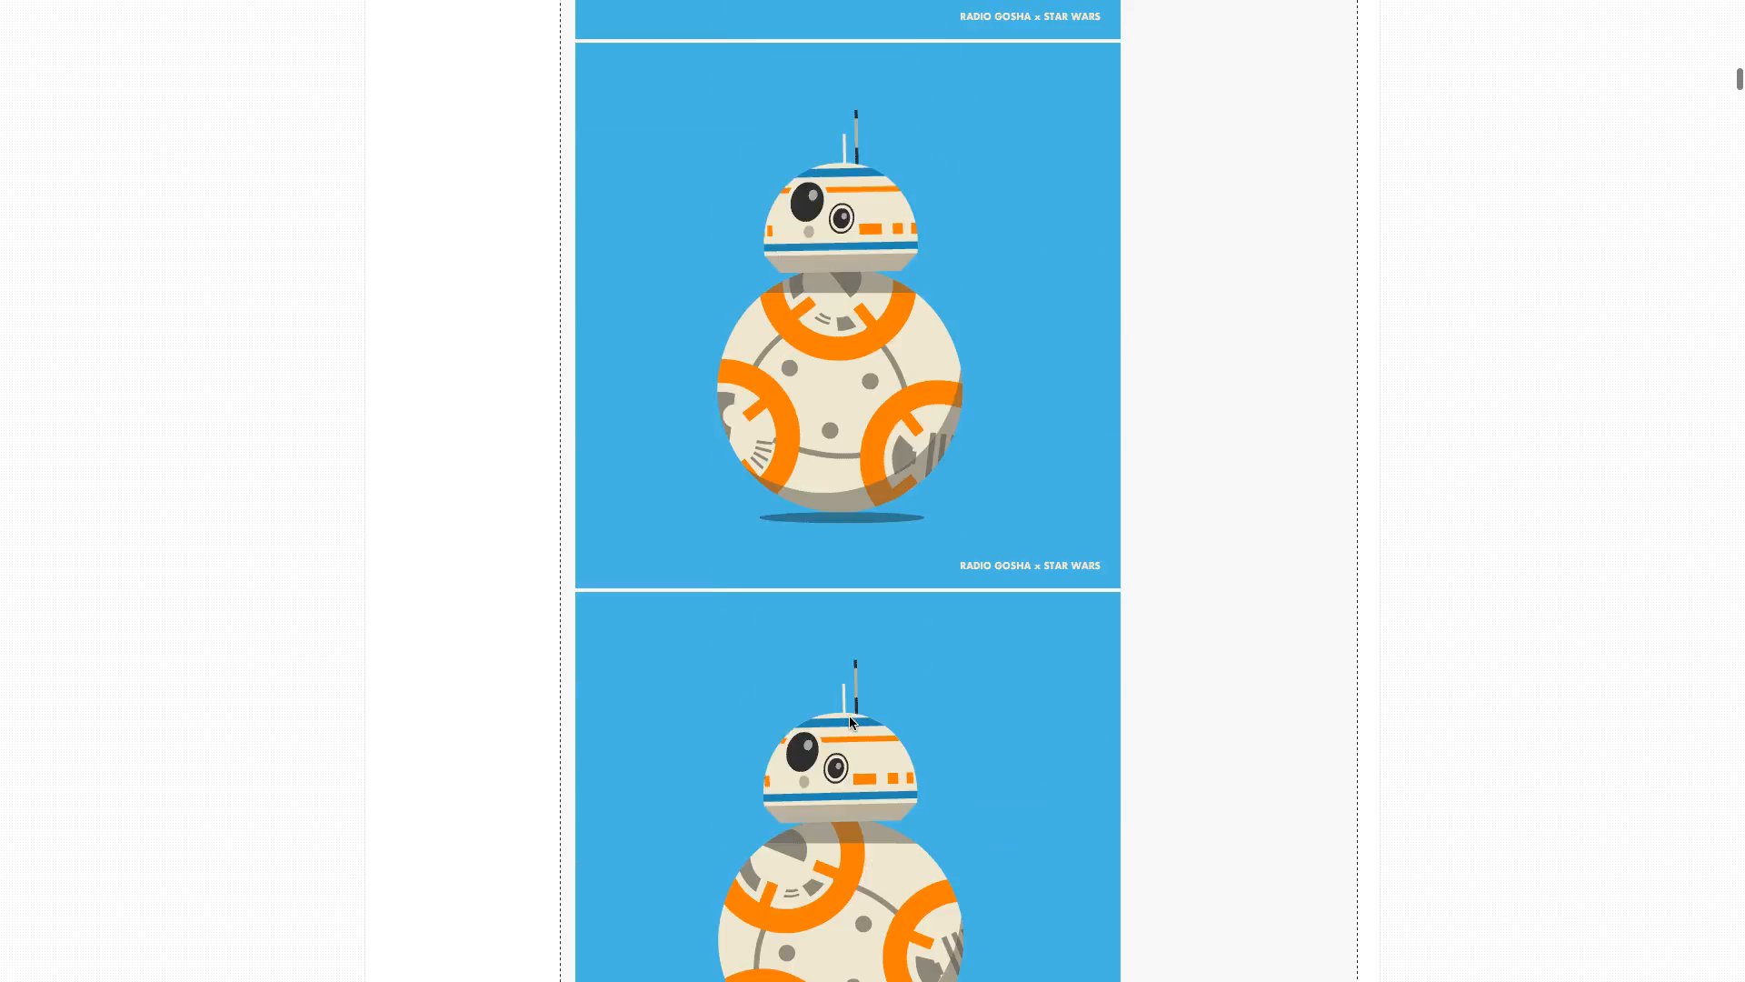
# Step: Download all the split BB-8 frames as a single ZIP file
pyautogui.scroll(-3)
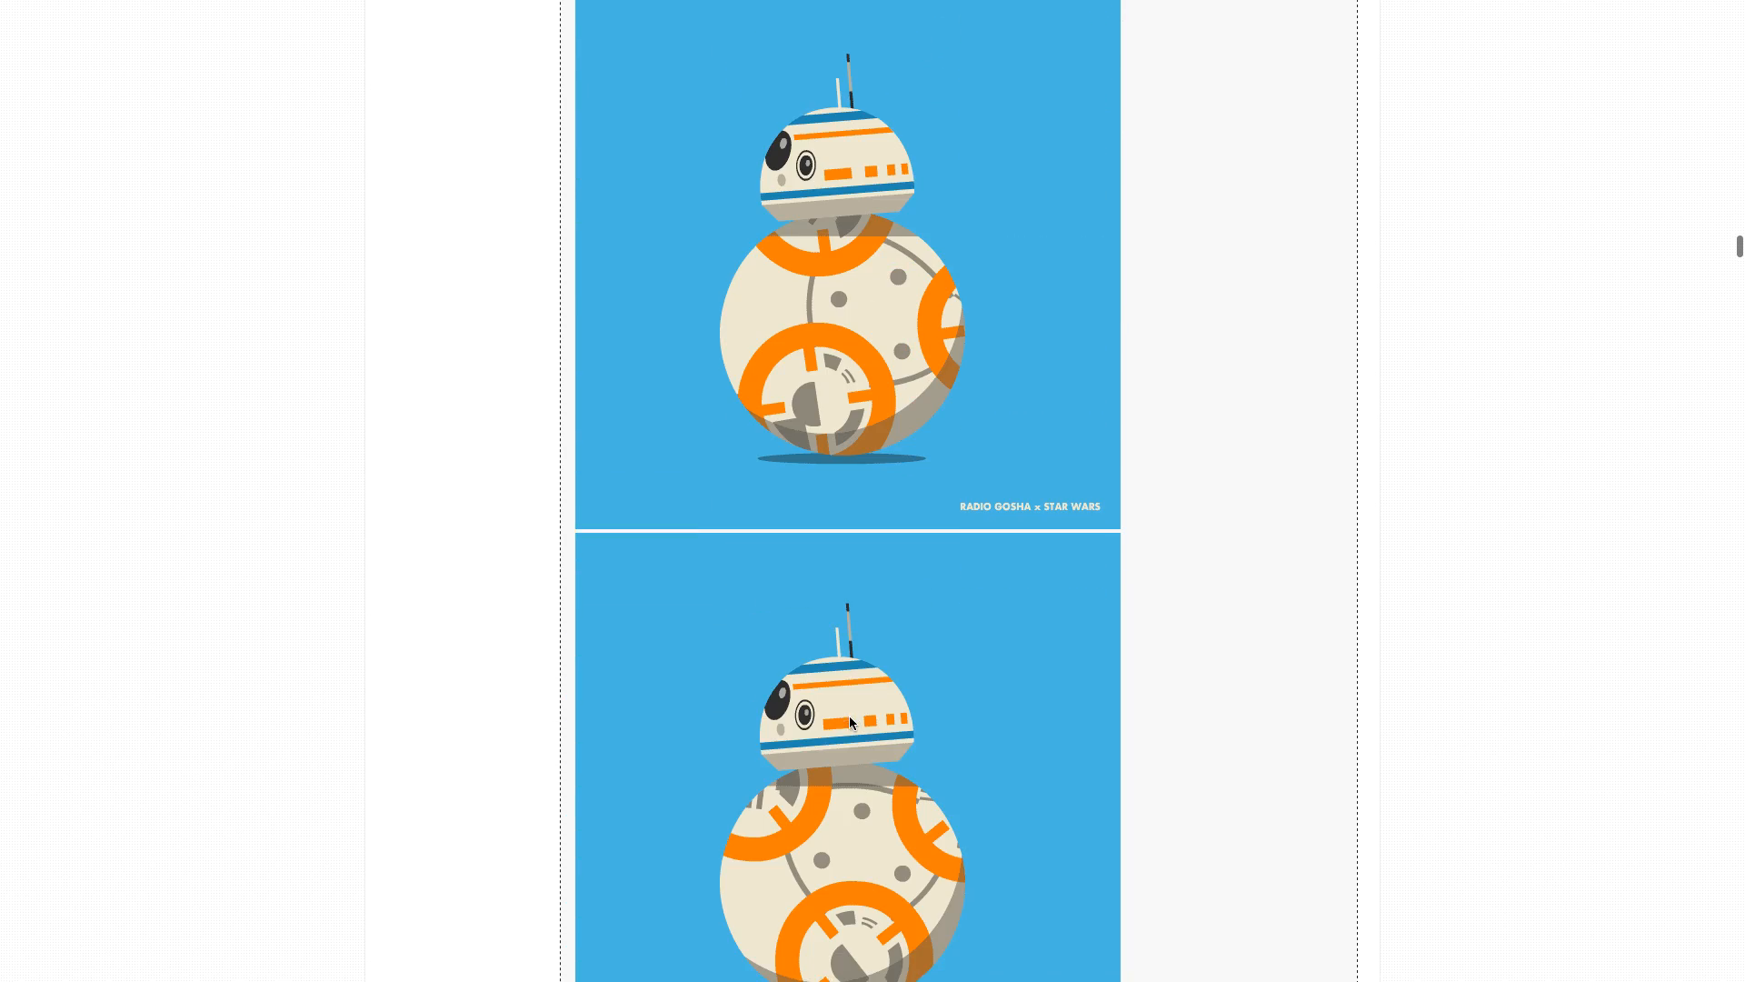
pyautogui.scroll(-3)
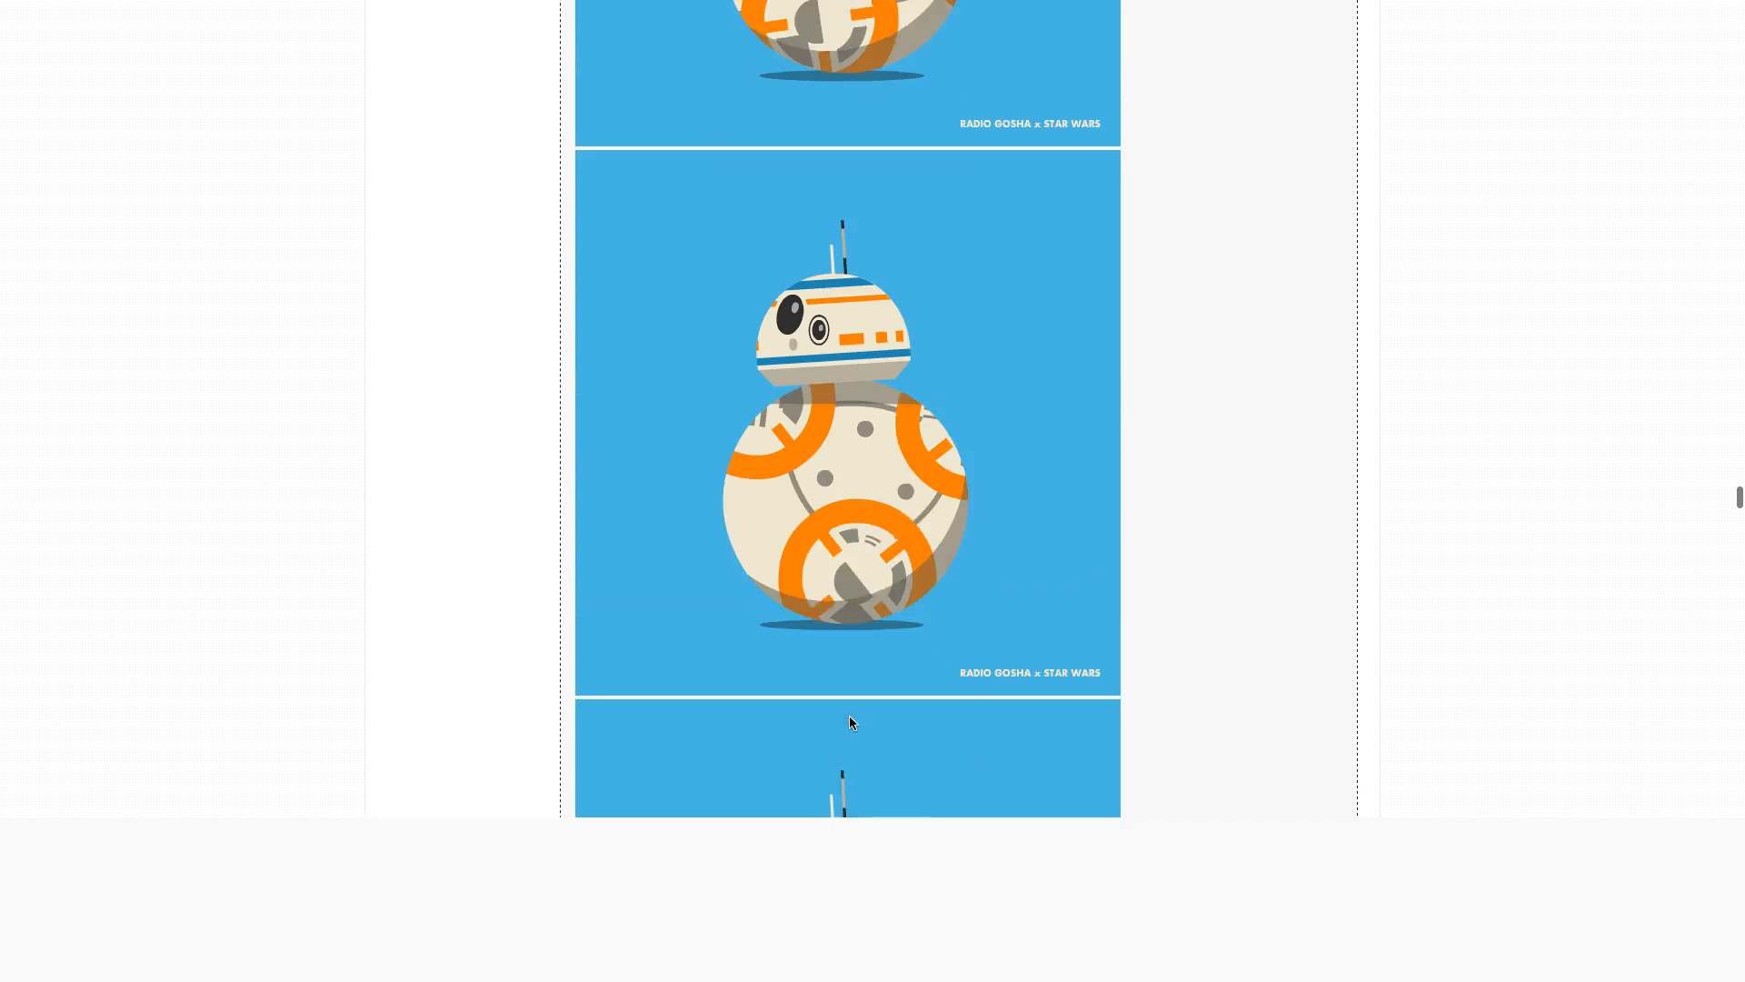
pyautogui.scroll(-3)
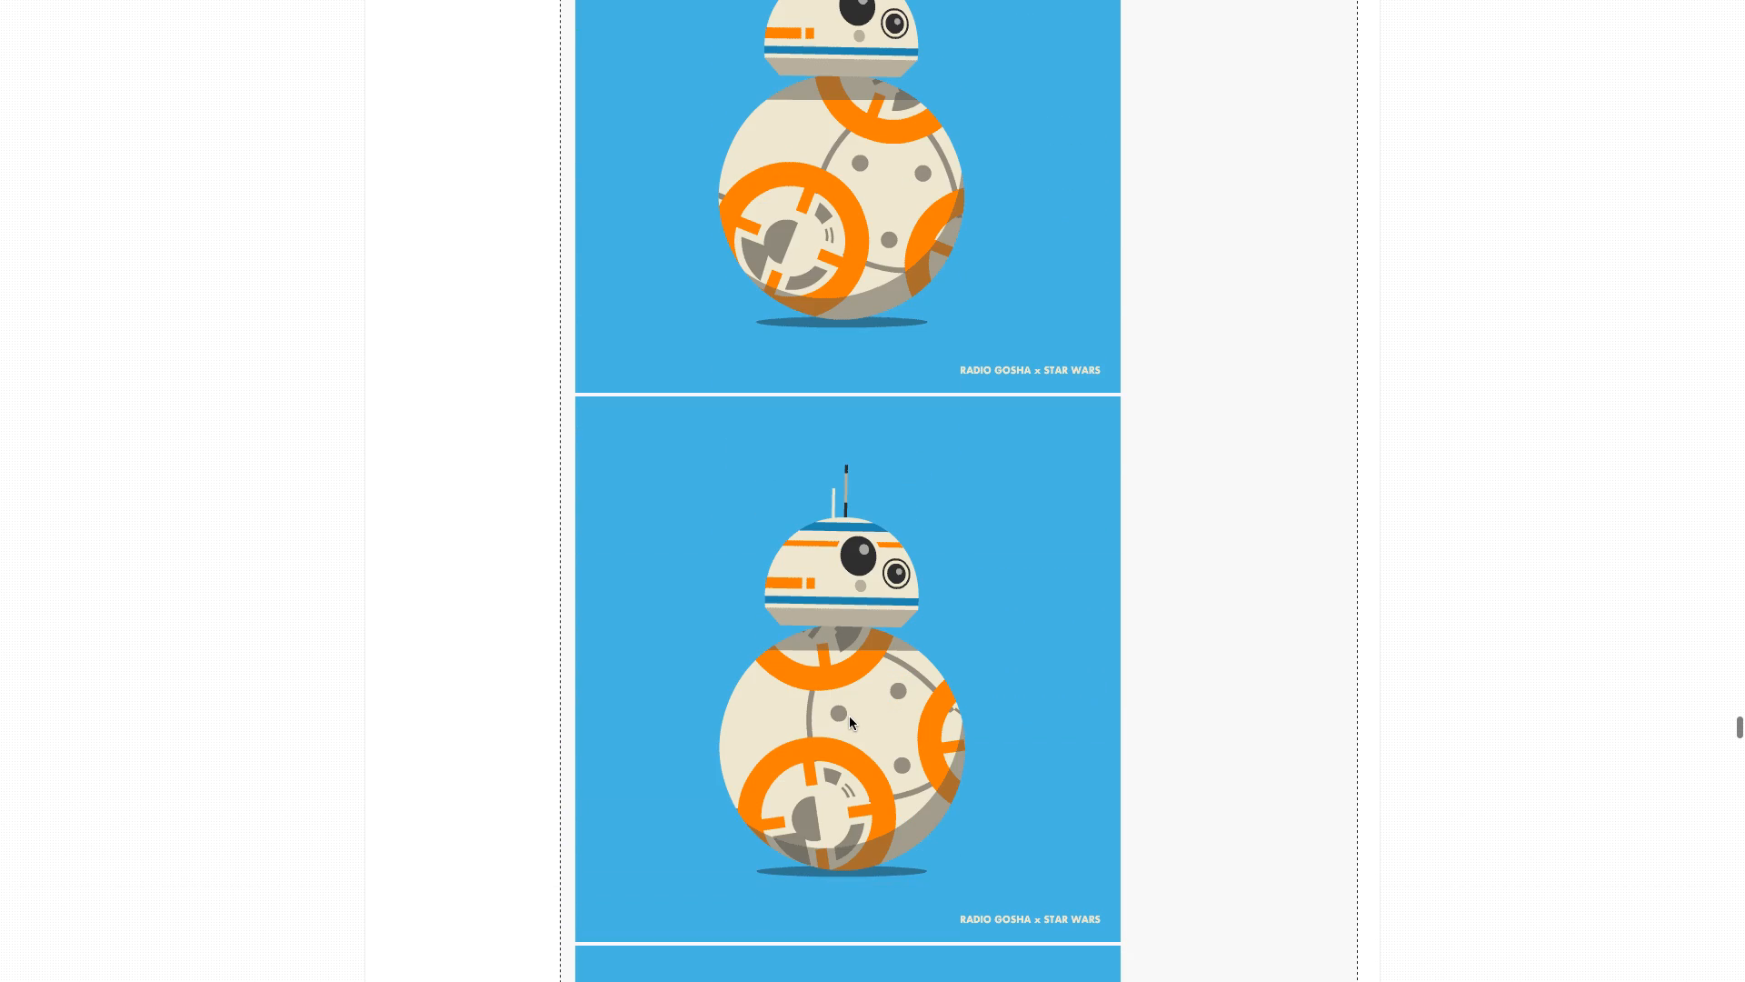
pyautogui.scroll(-3)
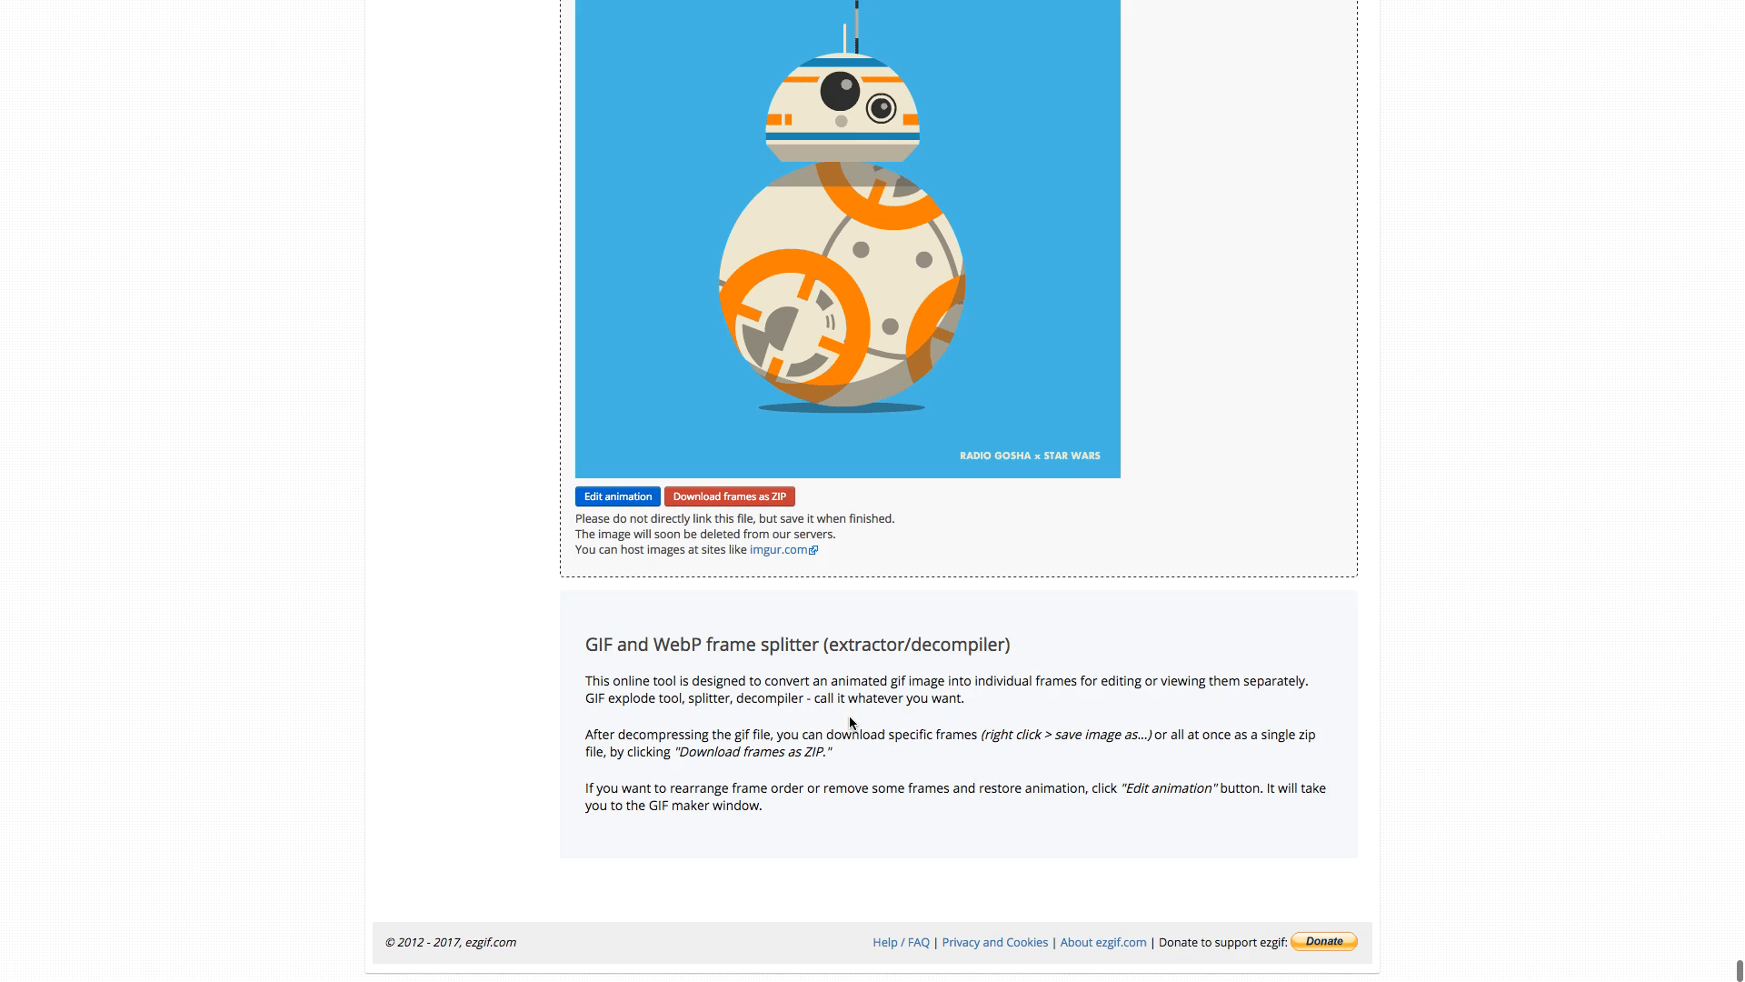
pyautogui.click(729, 494)
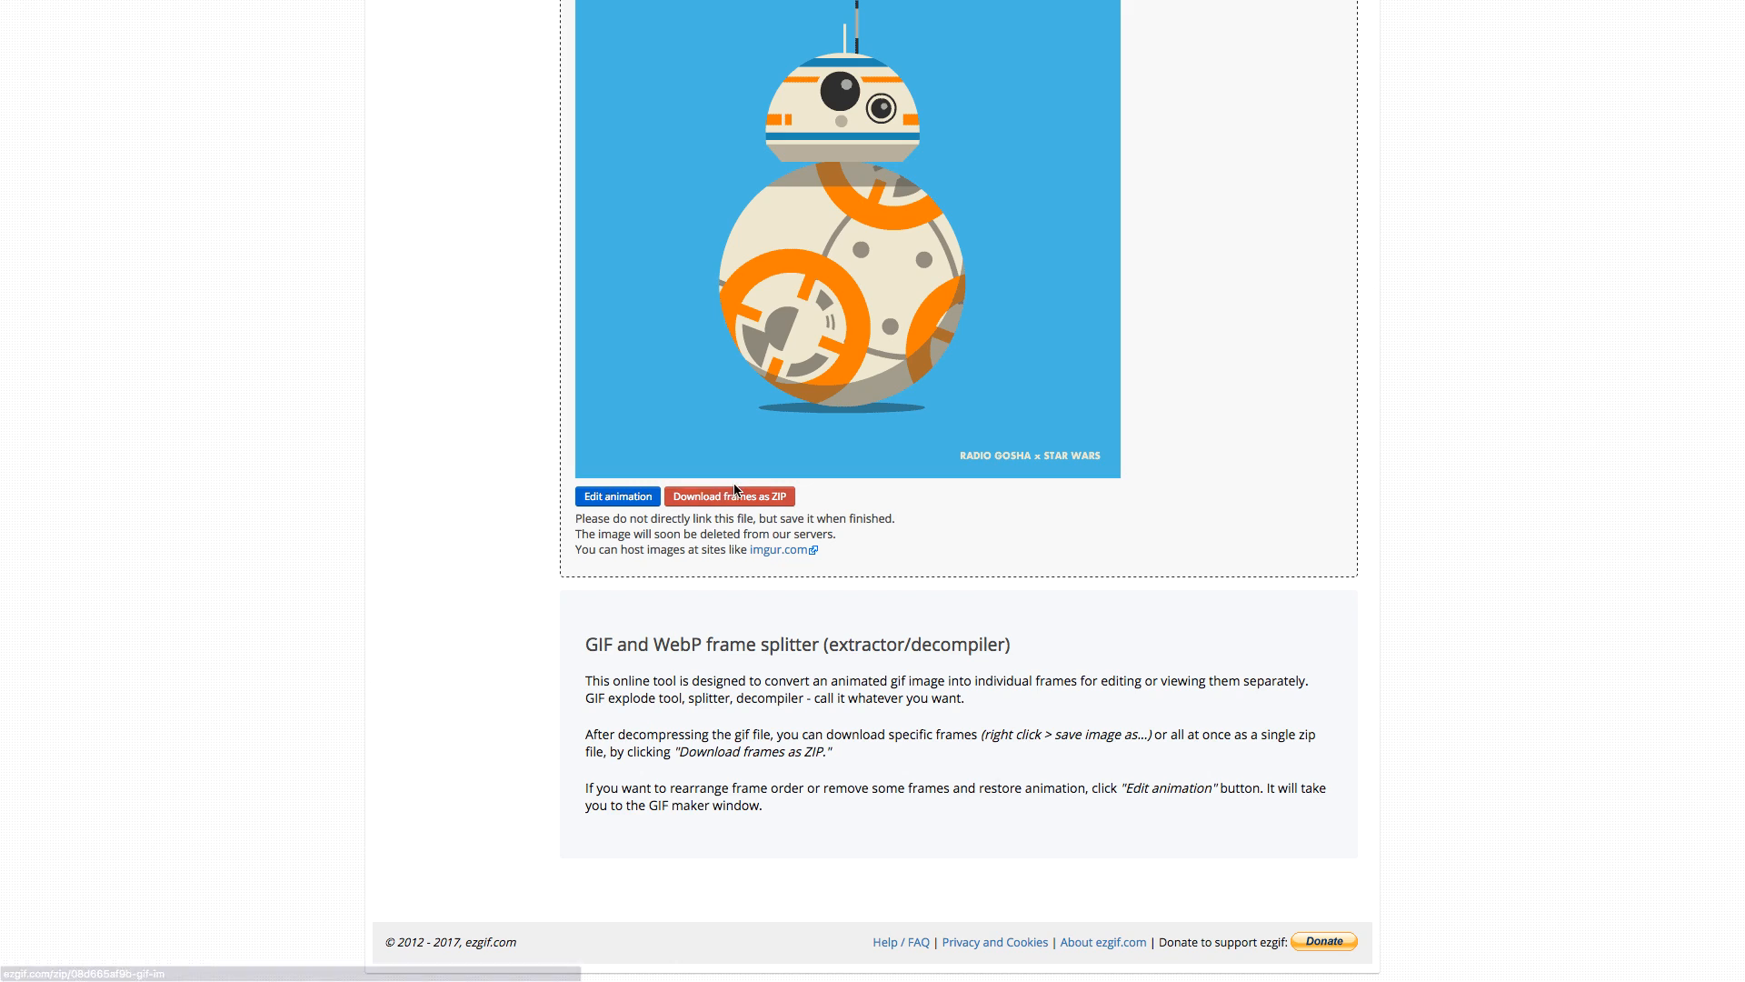
pyautogui.click(731, 496)
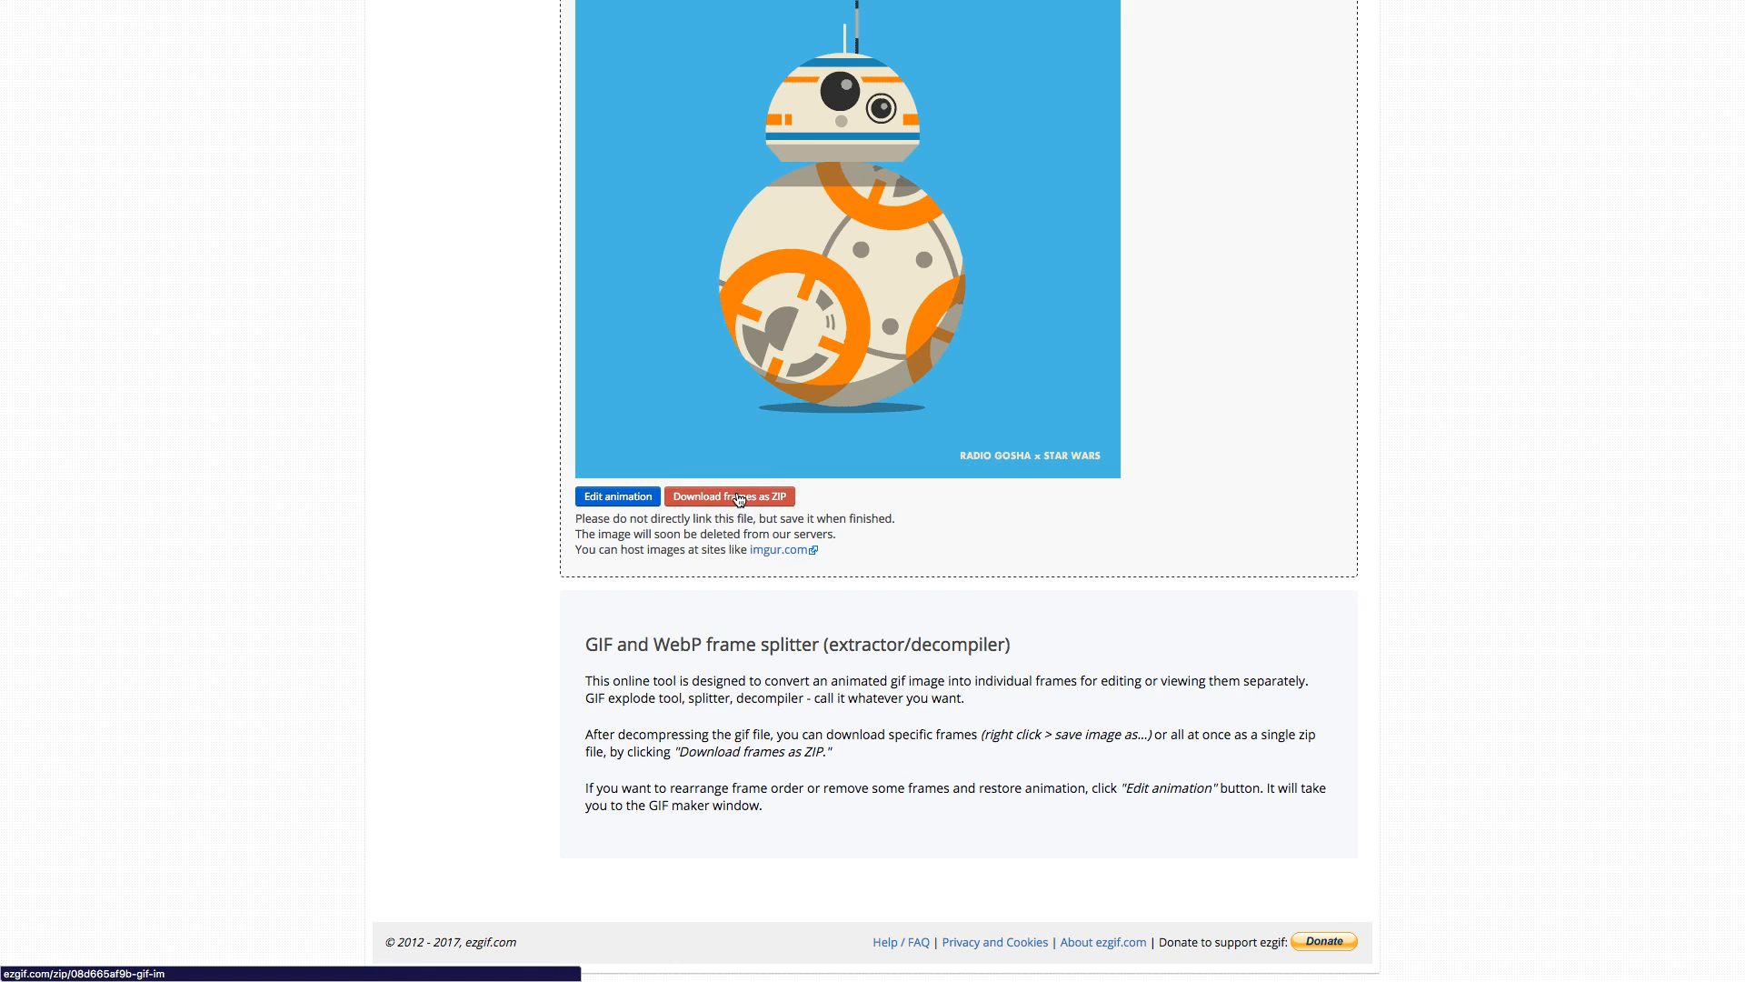
pyautogui.click(729, 496)
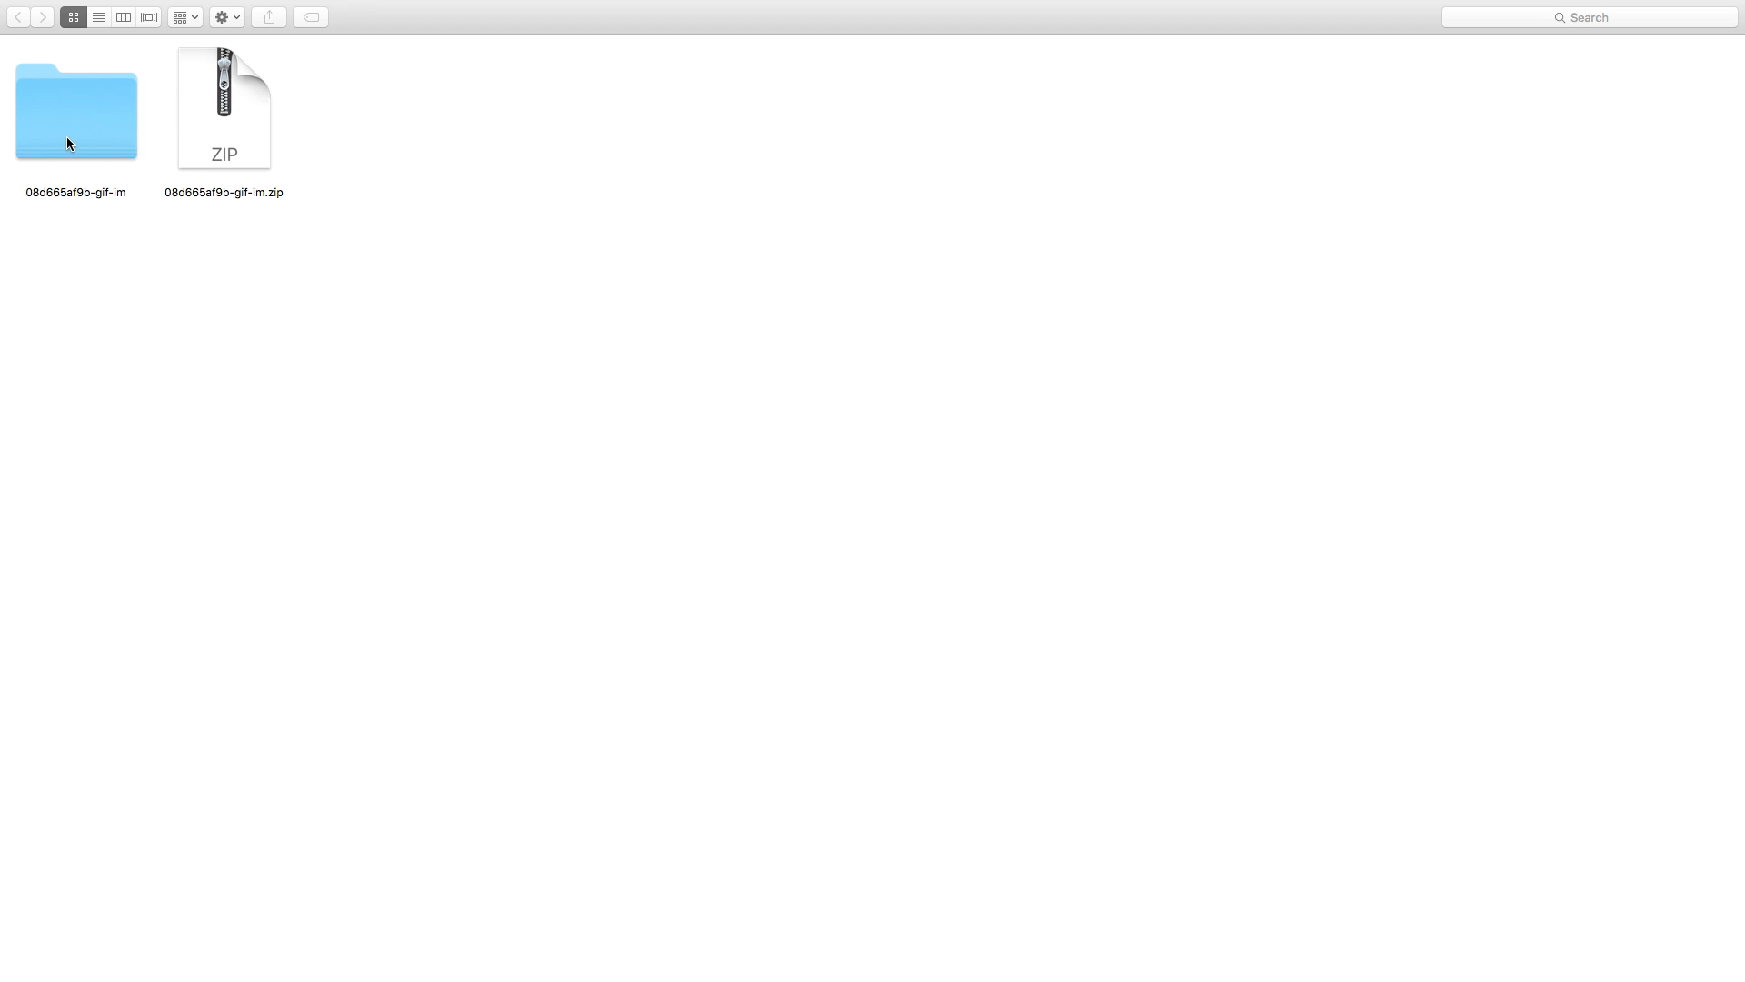
# Step: Open the folder of extracted frames beside the downloaded zip
pyautogui.doubleClick(75, 111)
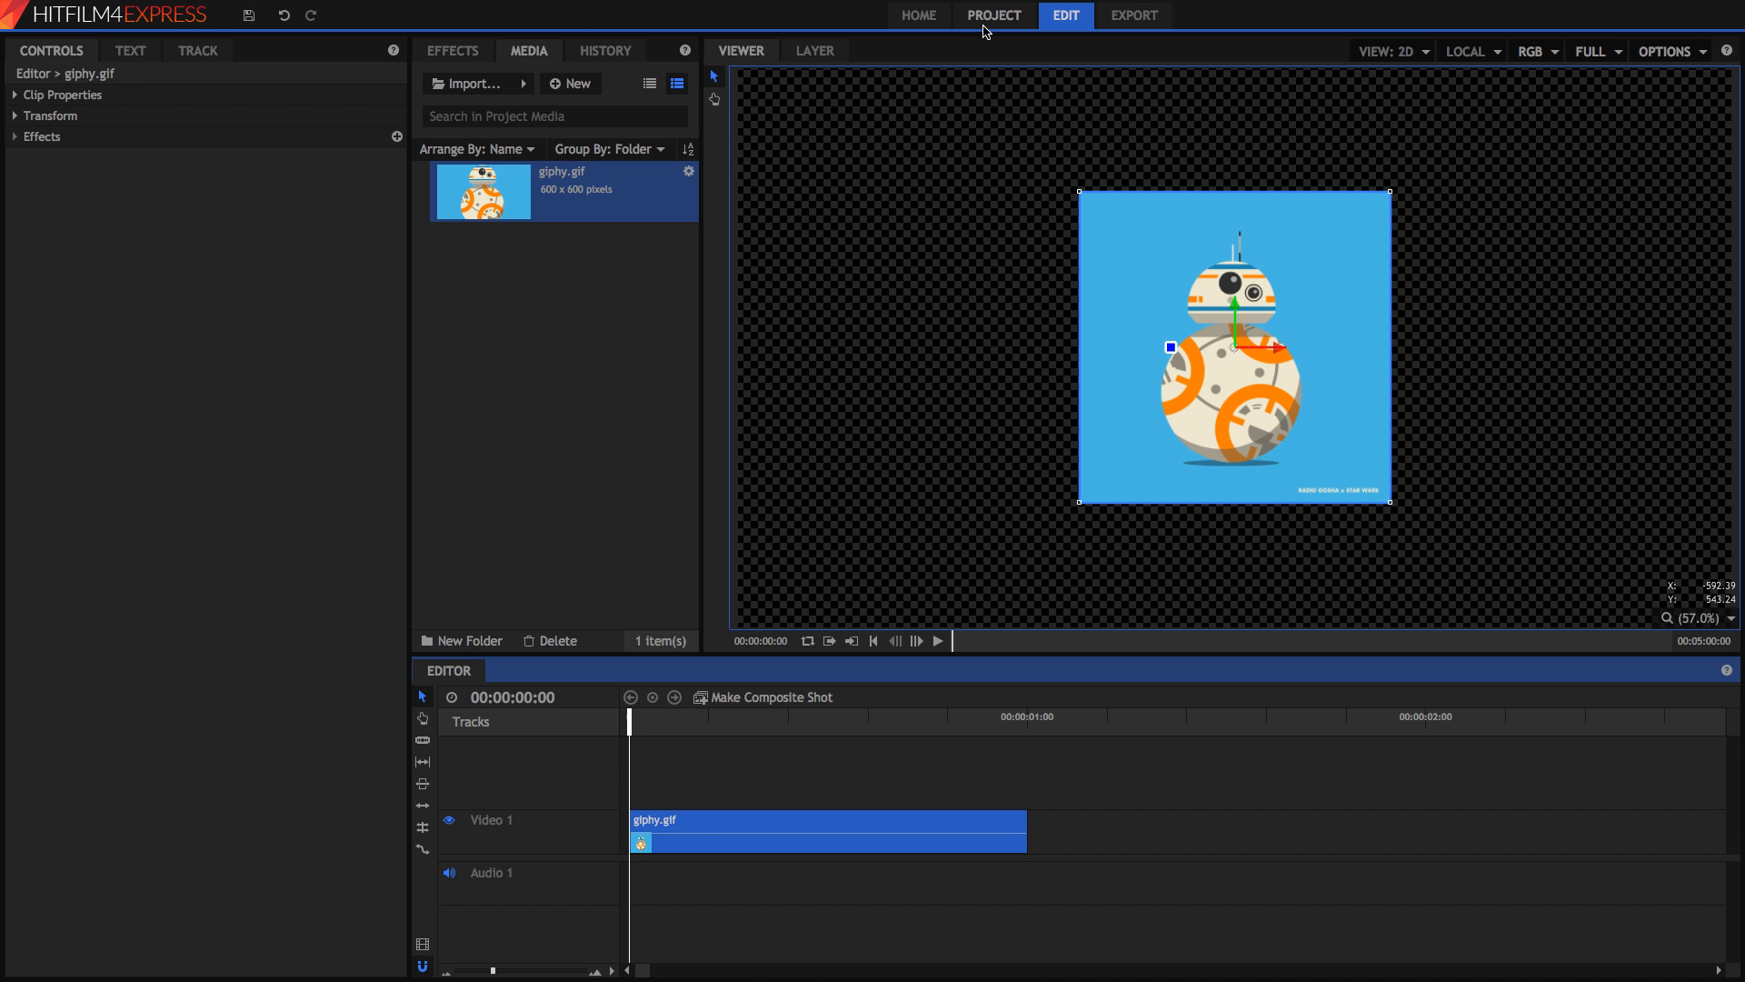
# Step: Apply a 1080p Full HD 30 fps project setting and clear the glyphy.gif clip from the timeline
pyautogui.click(993, 14)
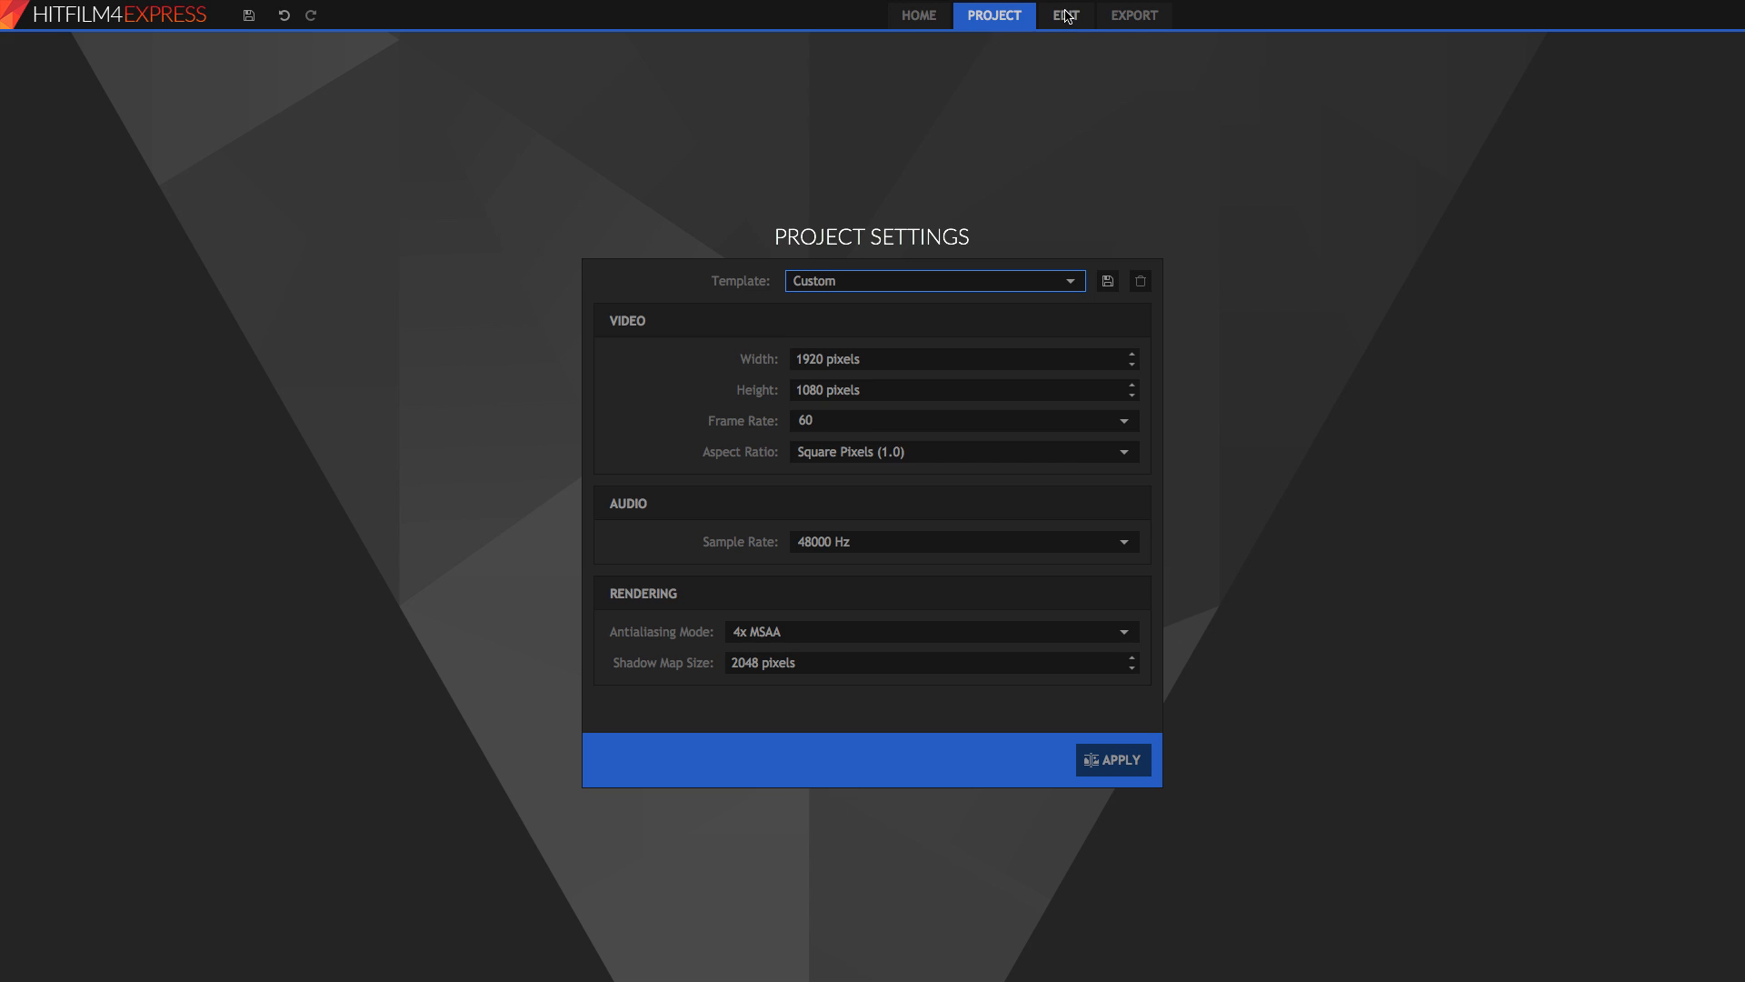
pyautogui.click(1063, 17)
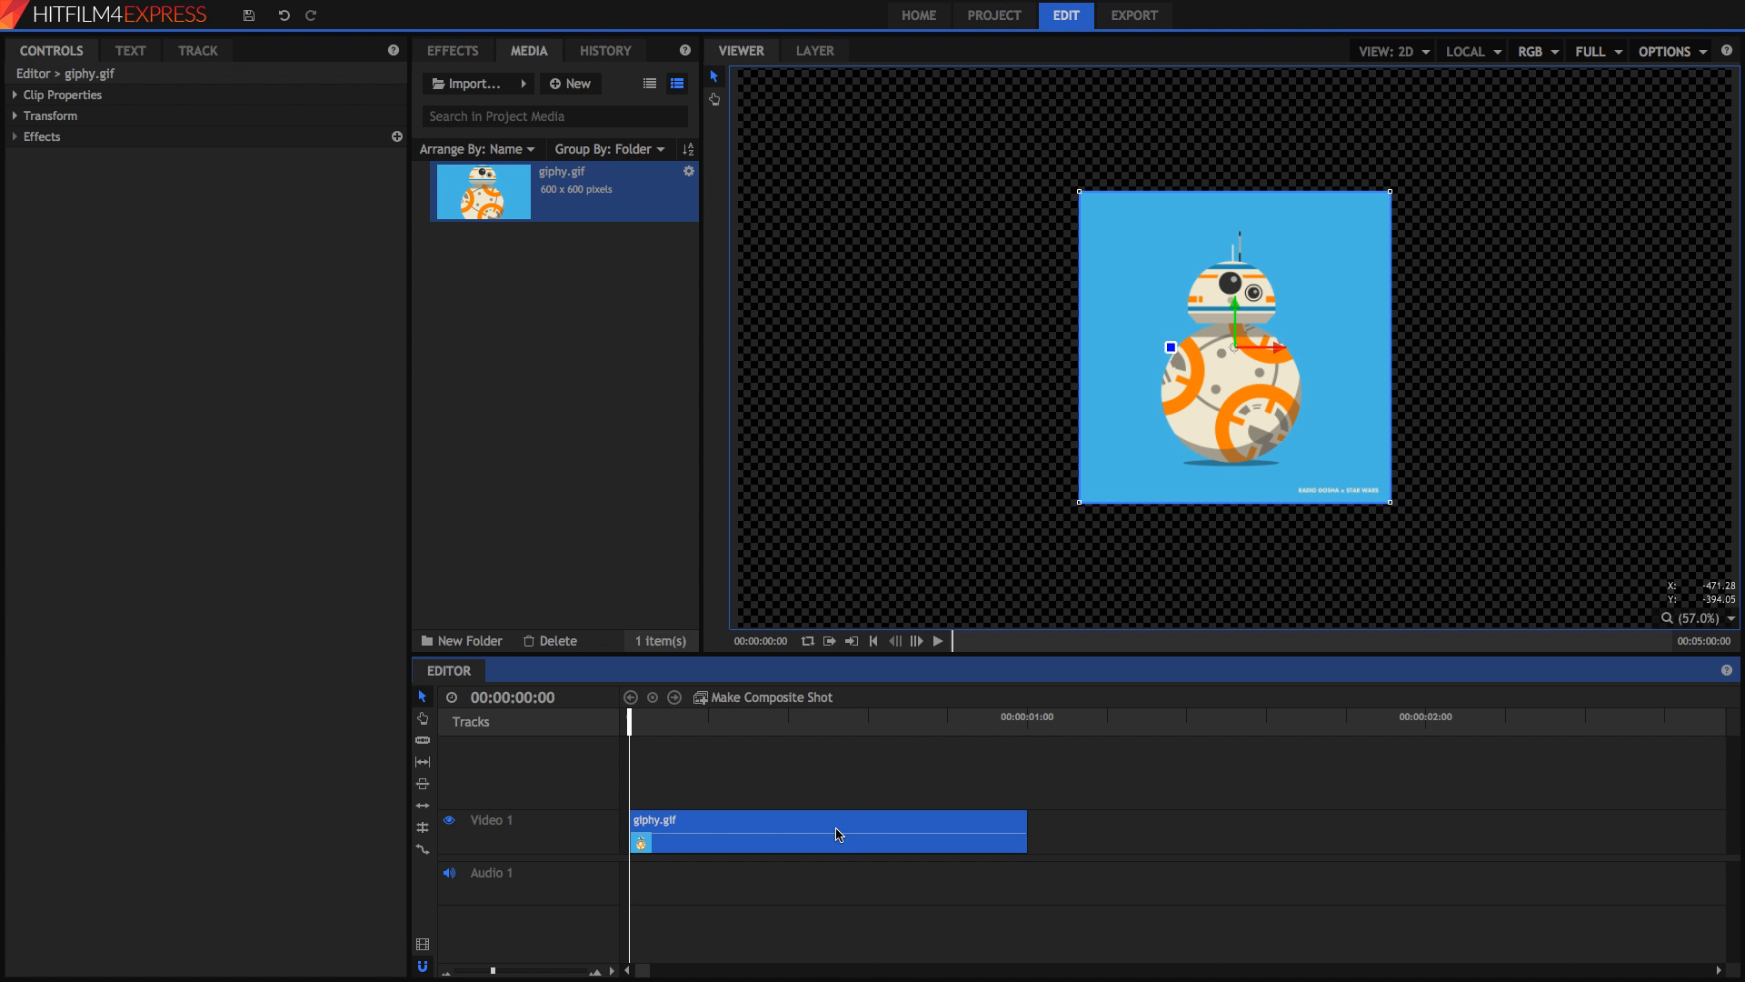
pyautogui.click(994, 15)
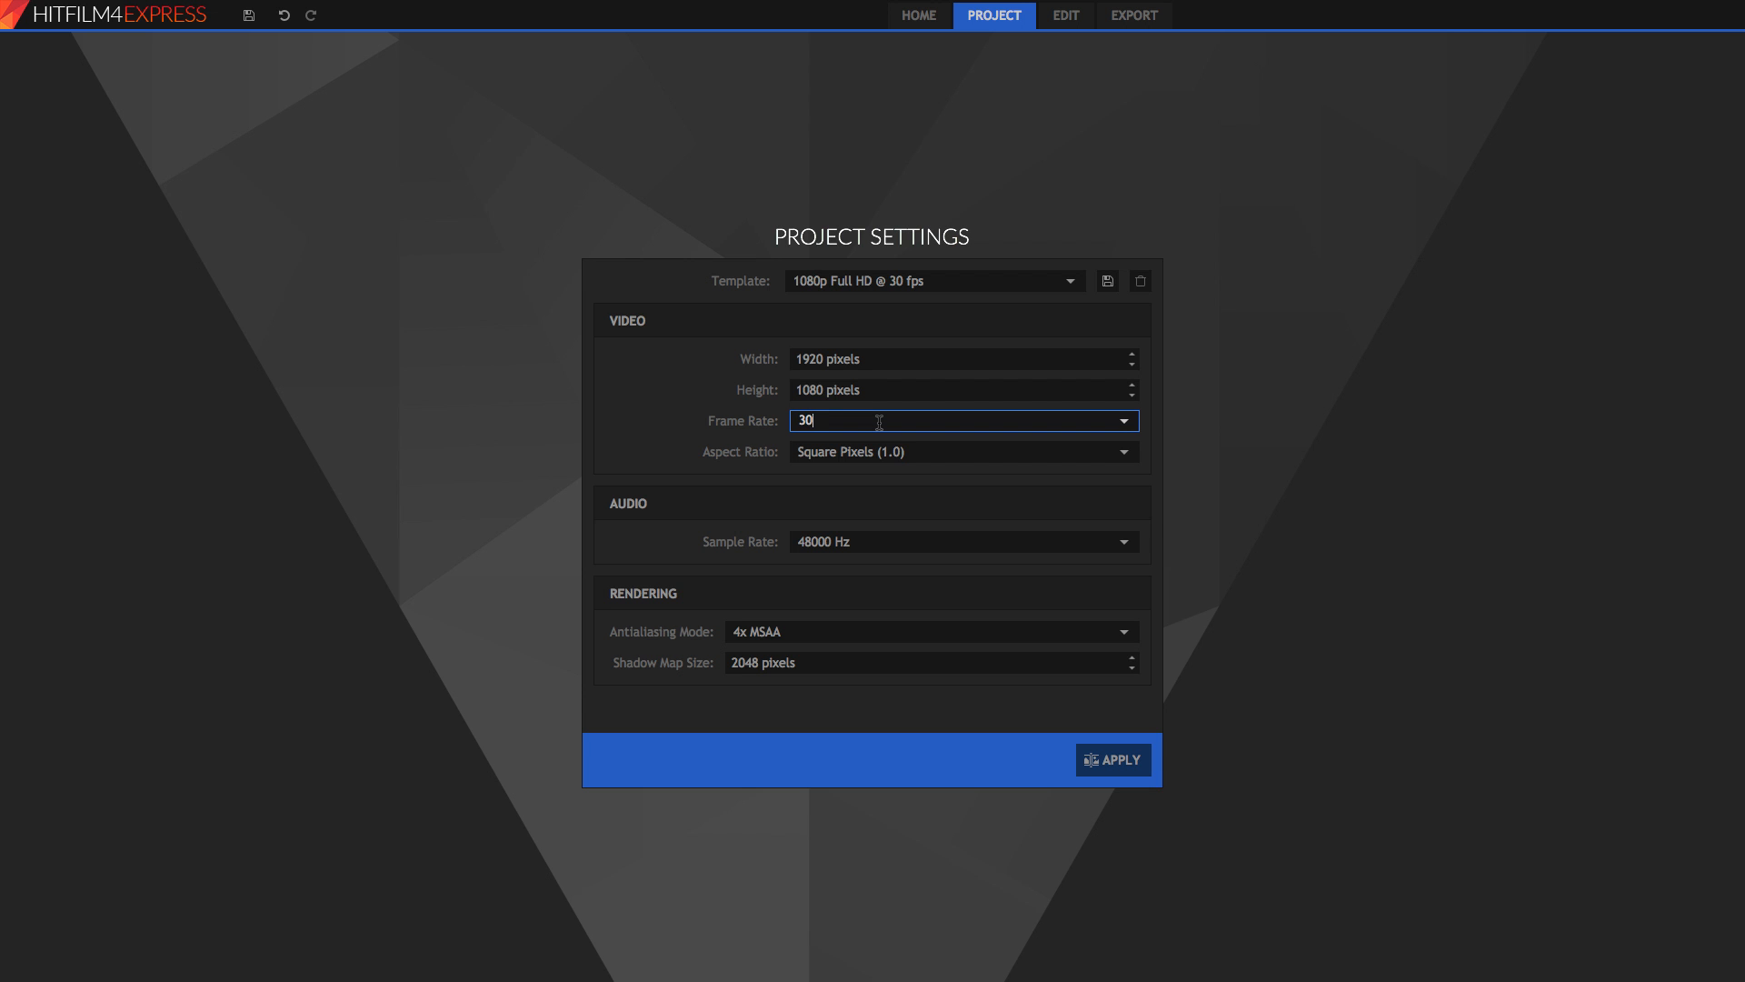
pyautogui.moveTo(882, 389)
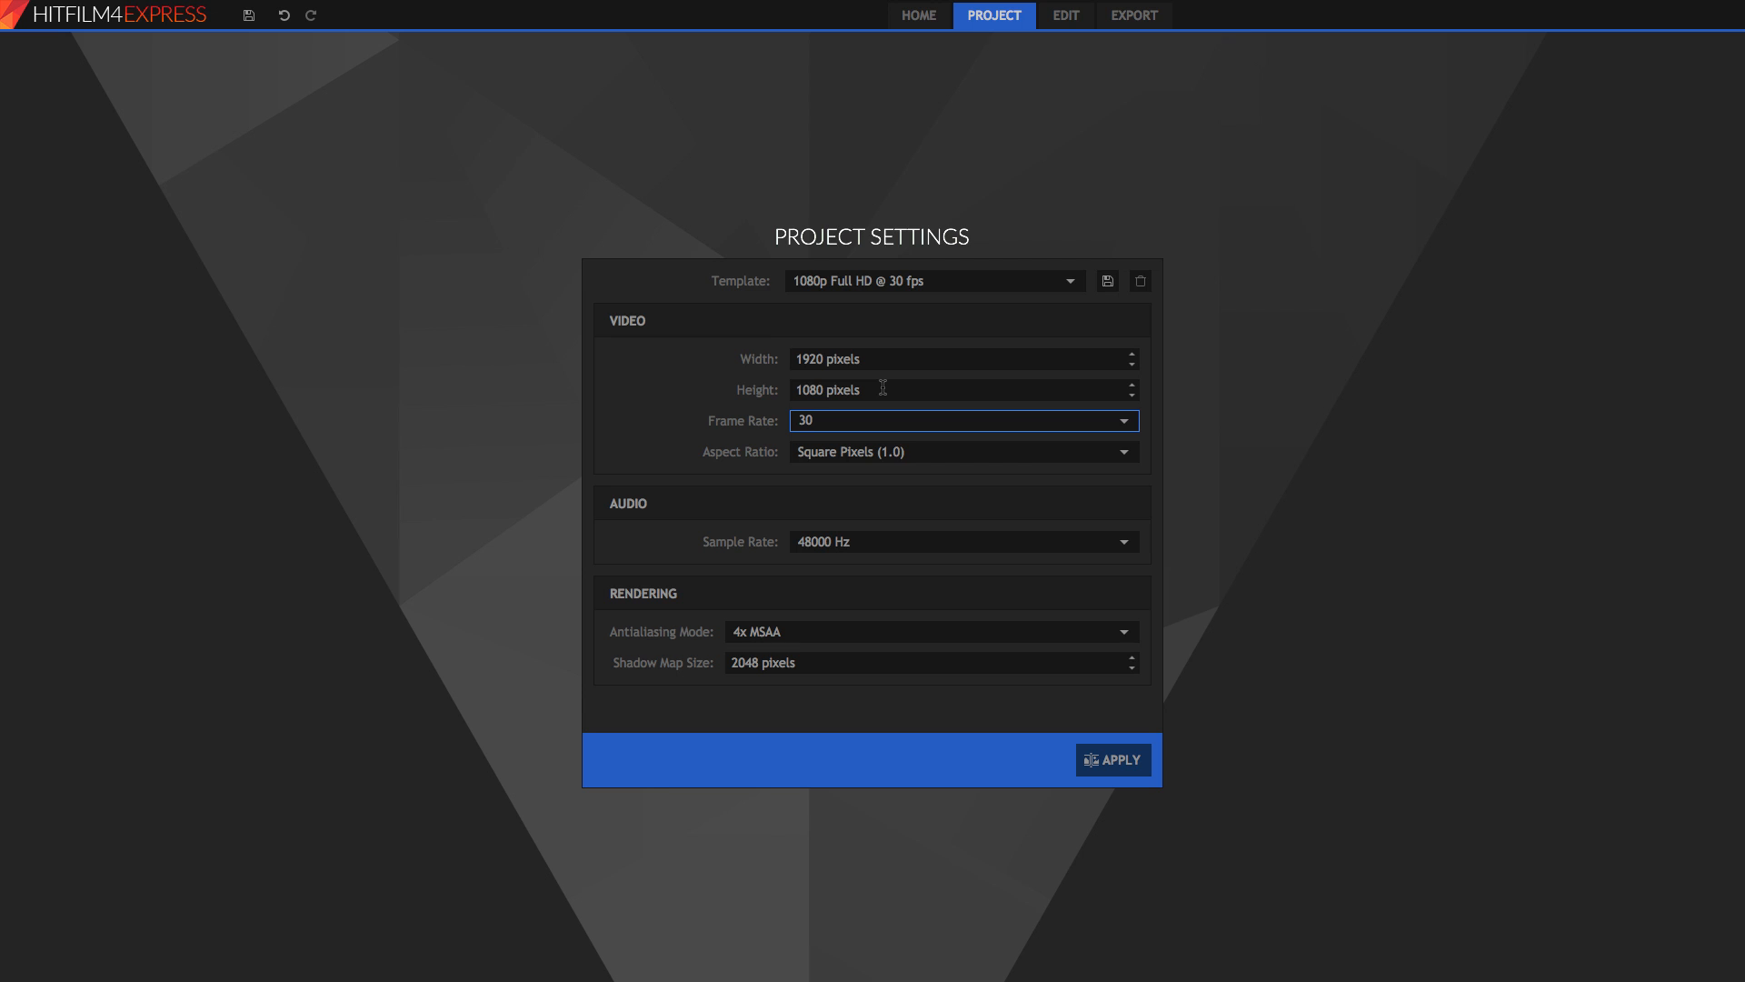
pyautogui.click(1113, 760)
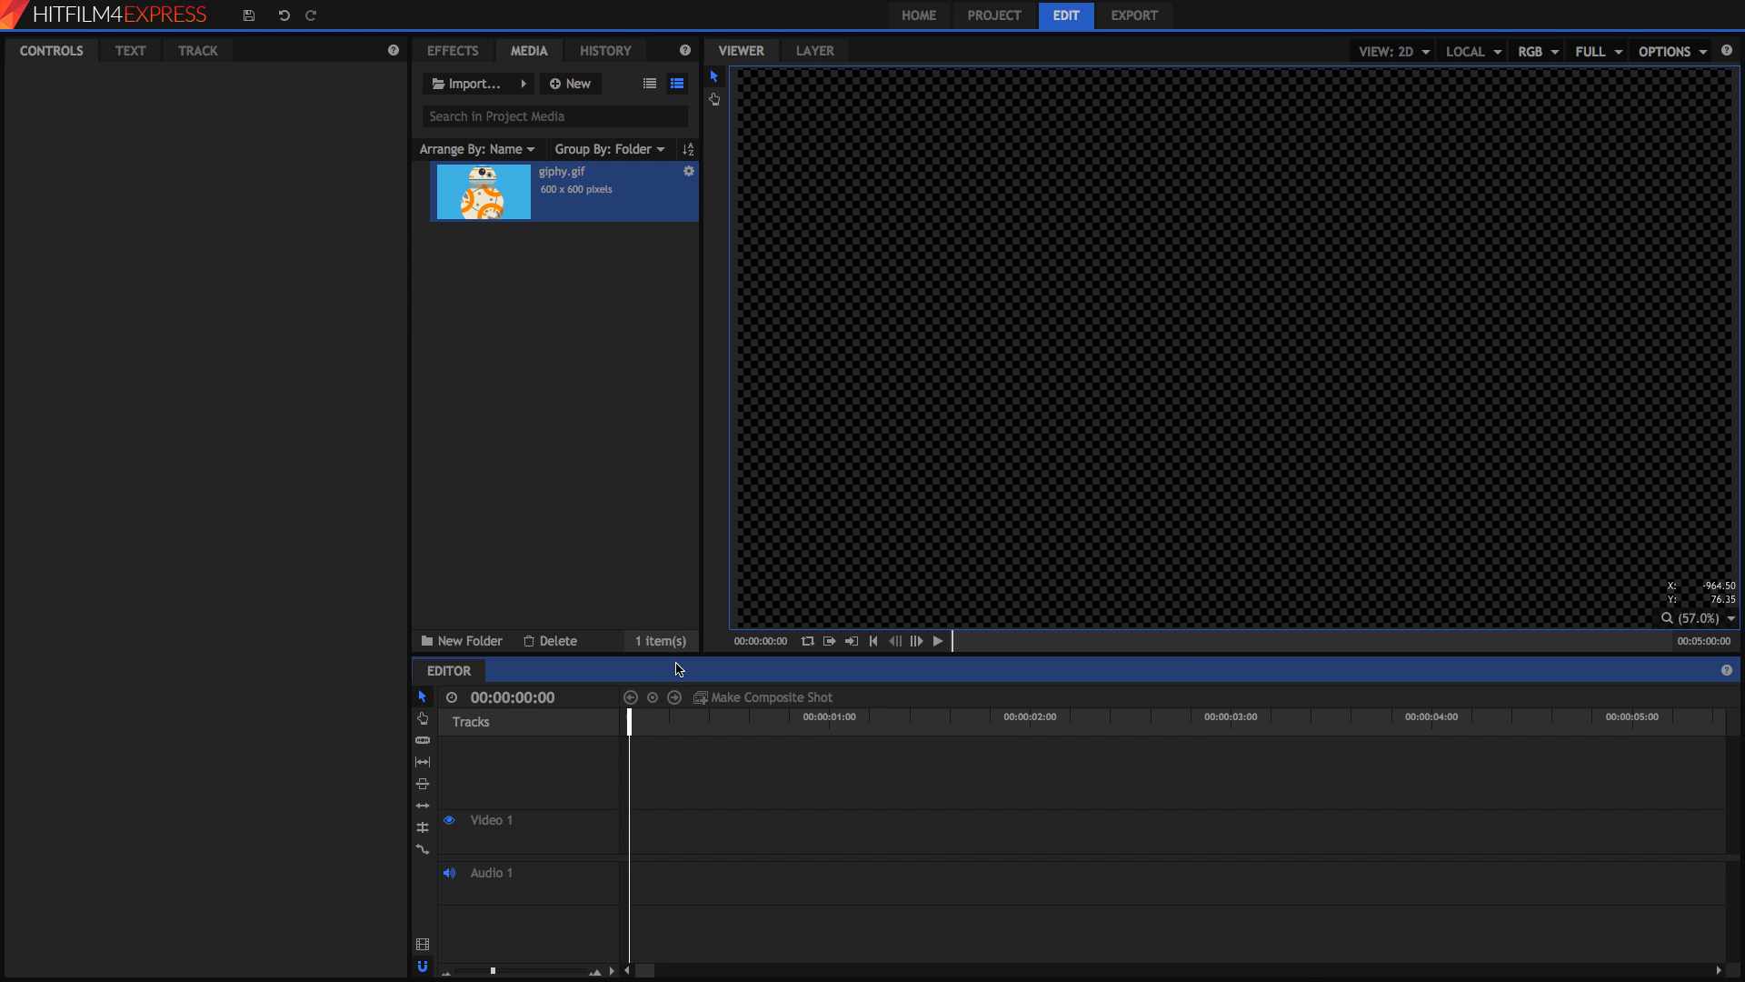
pyautogui.moveTo(641, 745)
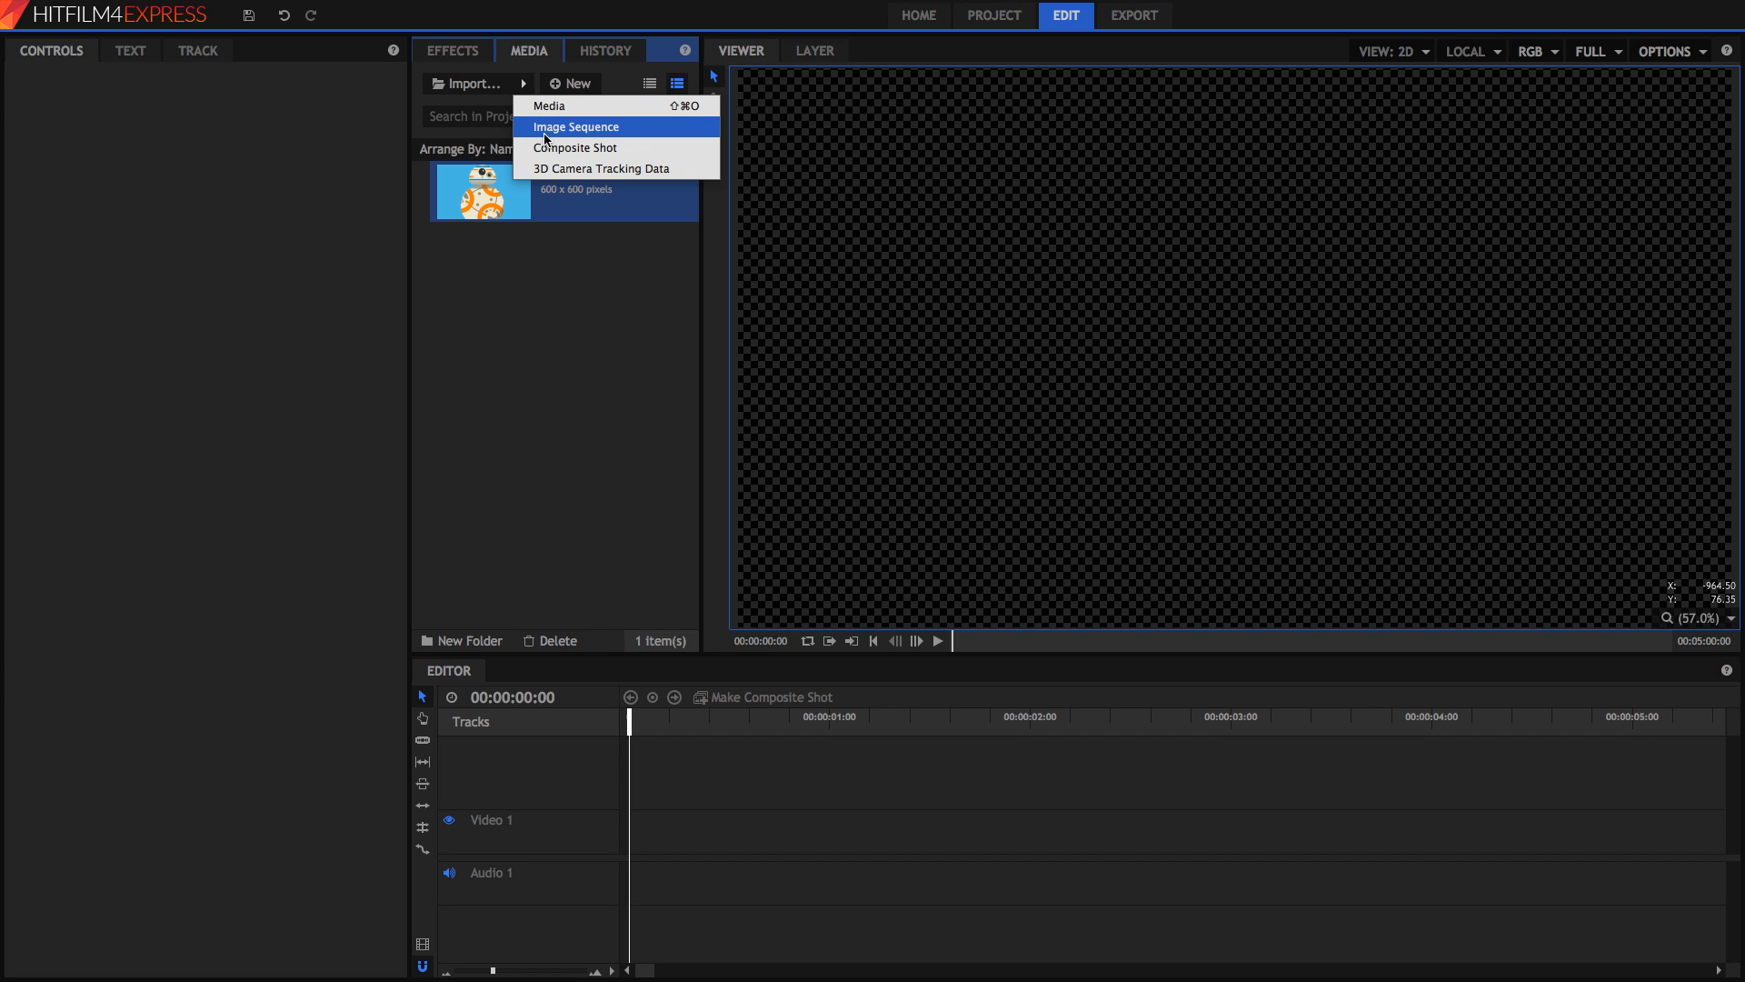
# Step: Import the extracted frames folder as an image sequence into the media bin
pyautogui.click(576, 126)
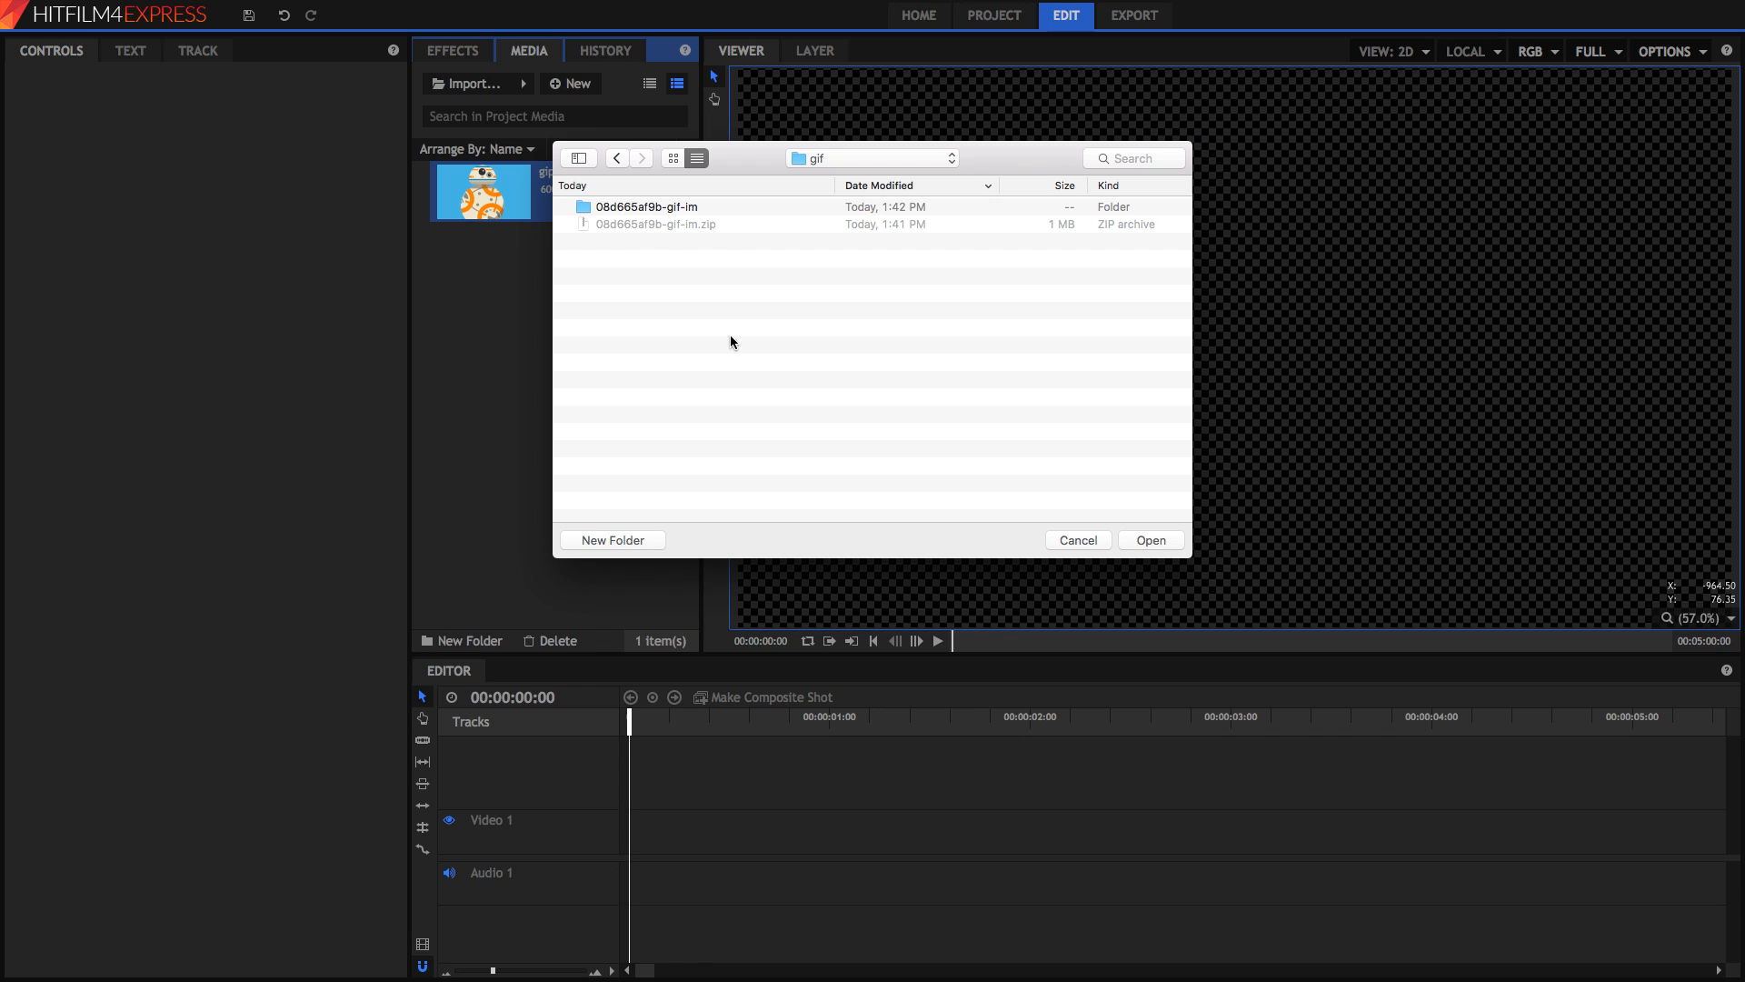
pyautogui.click(646, 205)
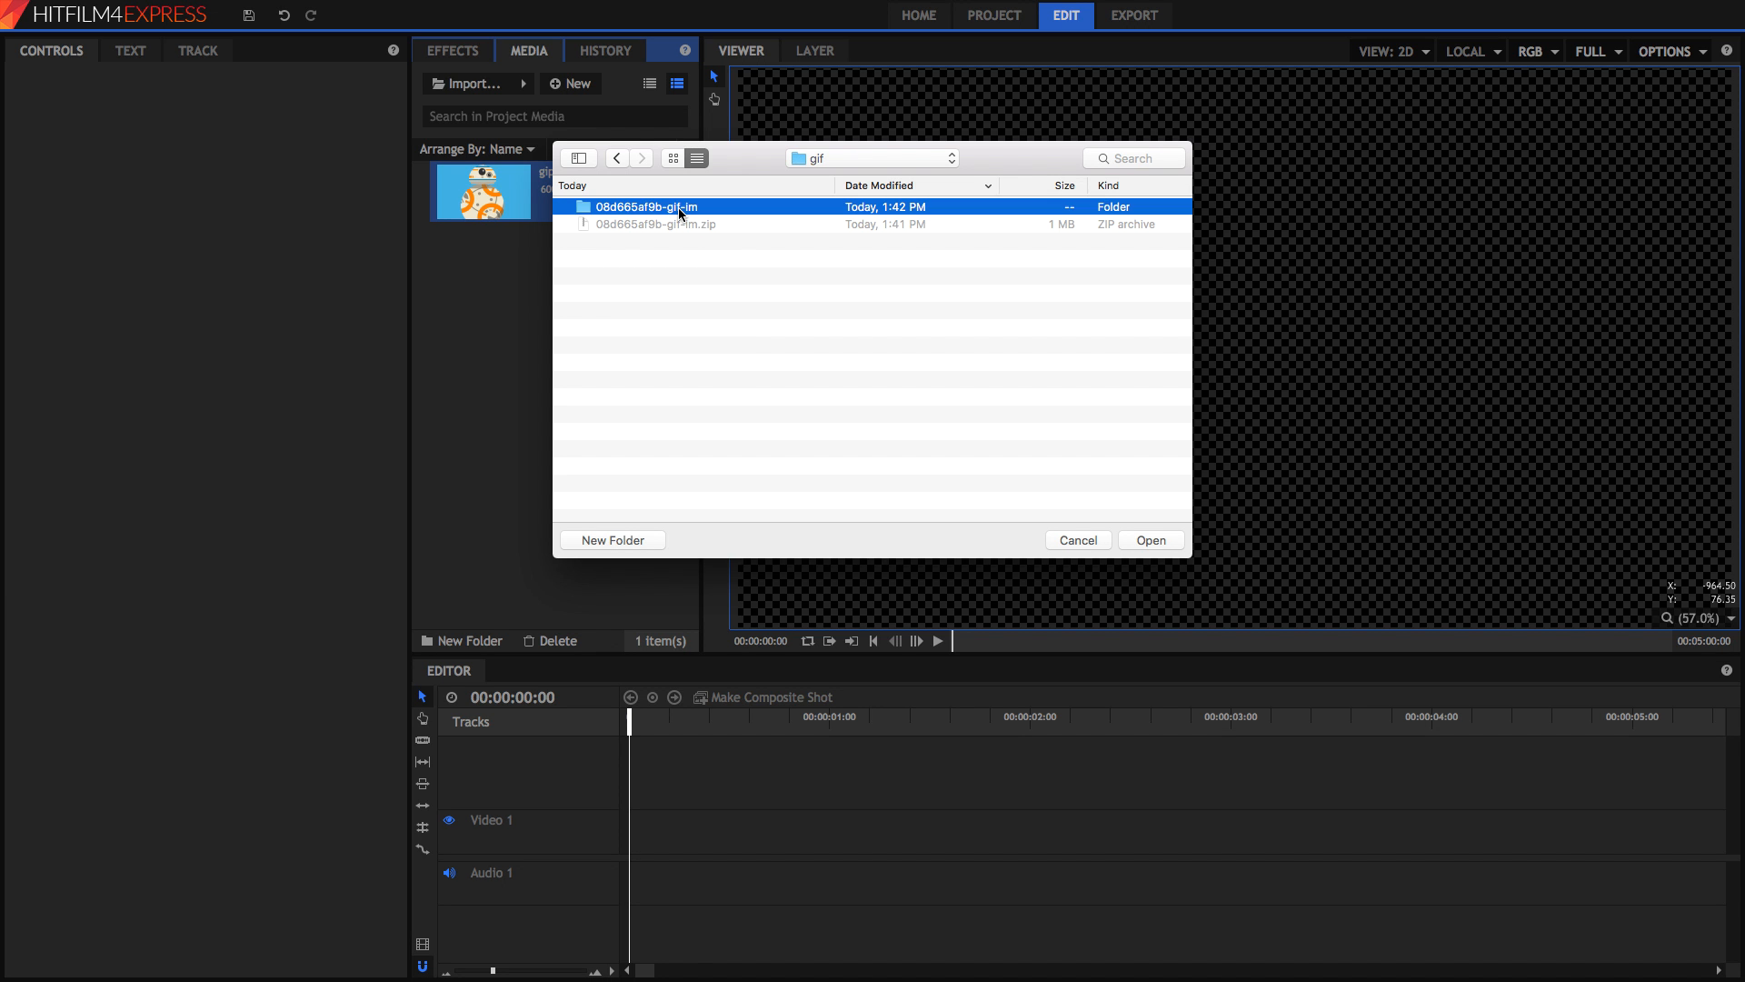
pyautogui.doubleClick(644, 206)
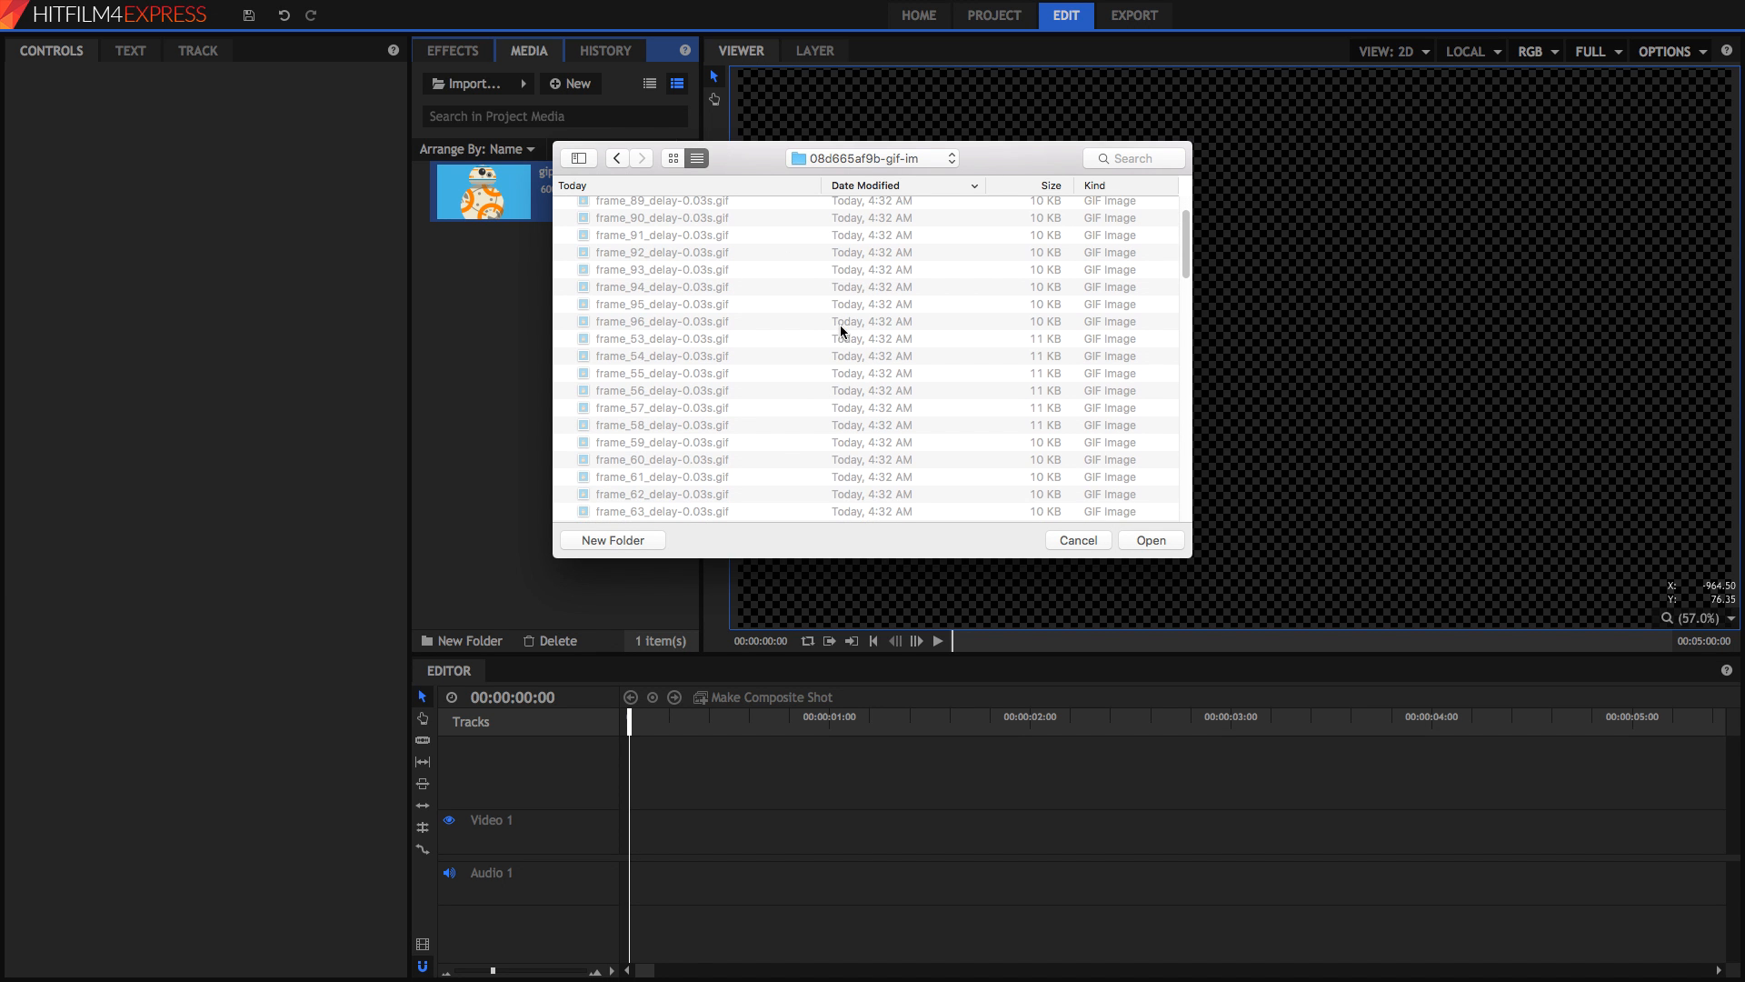
pyautogui.click(1149, 540)
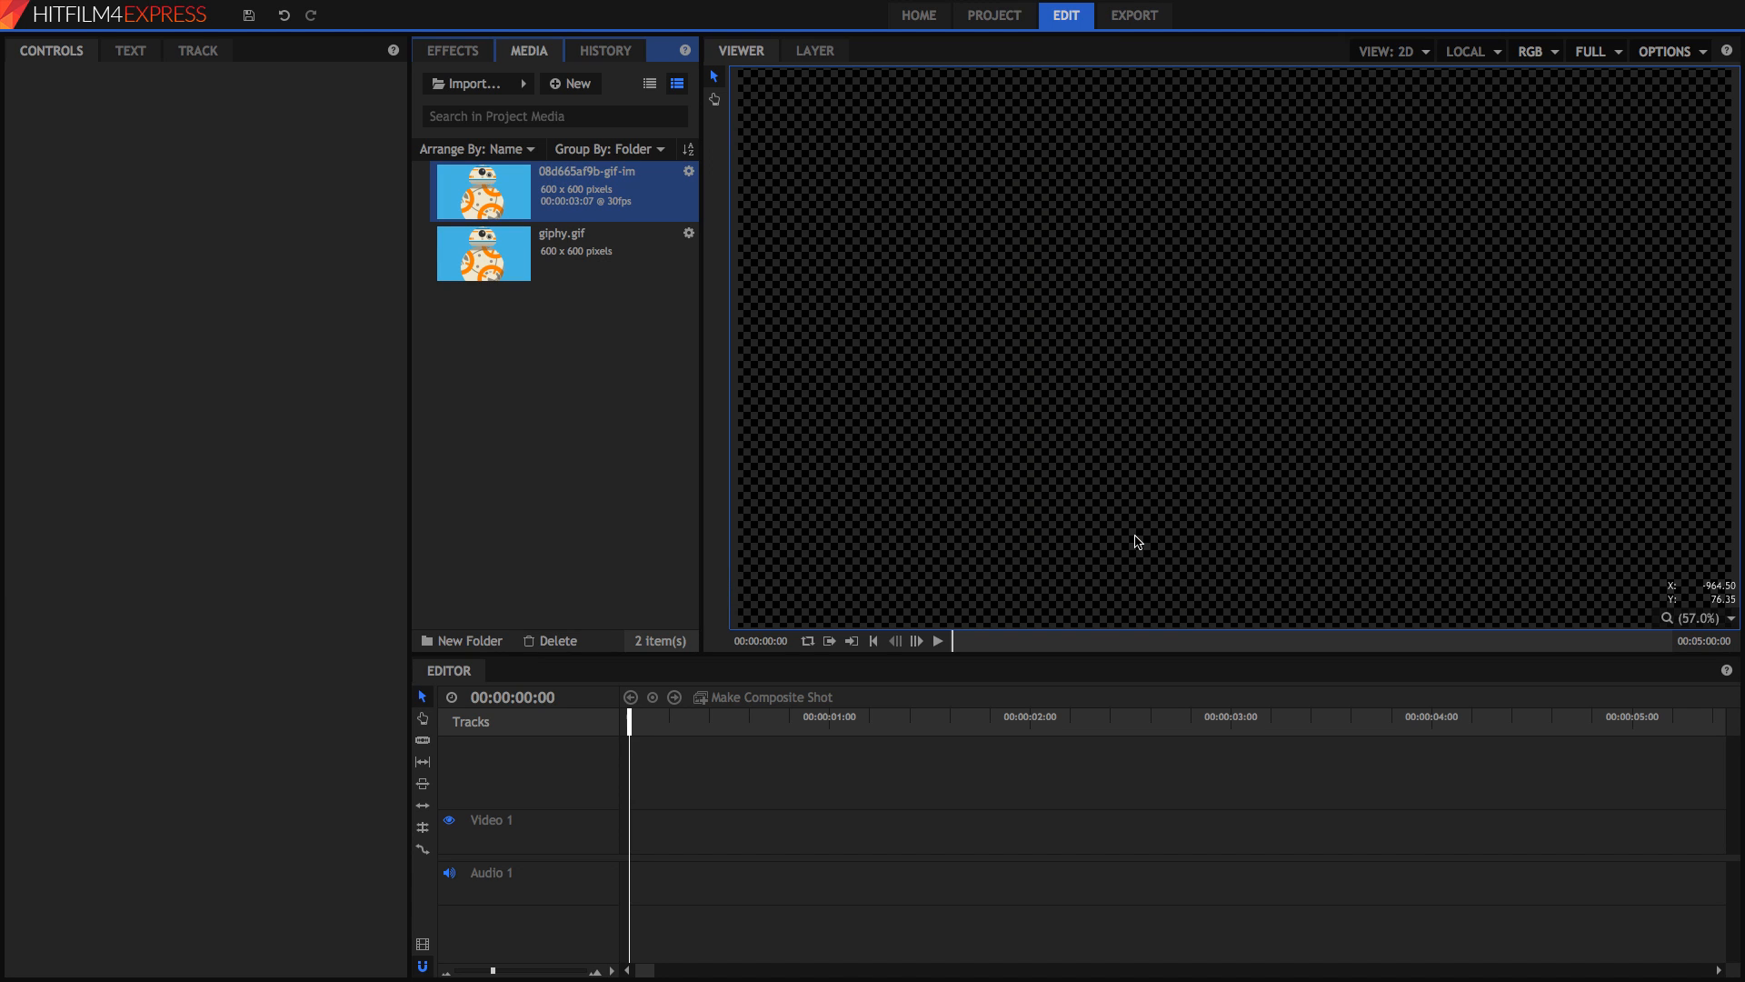
pyautogui.moveTo(616, 180)
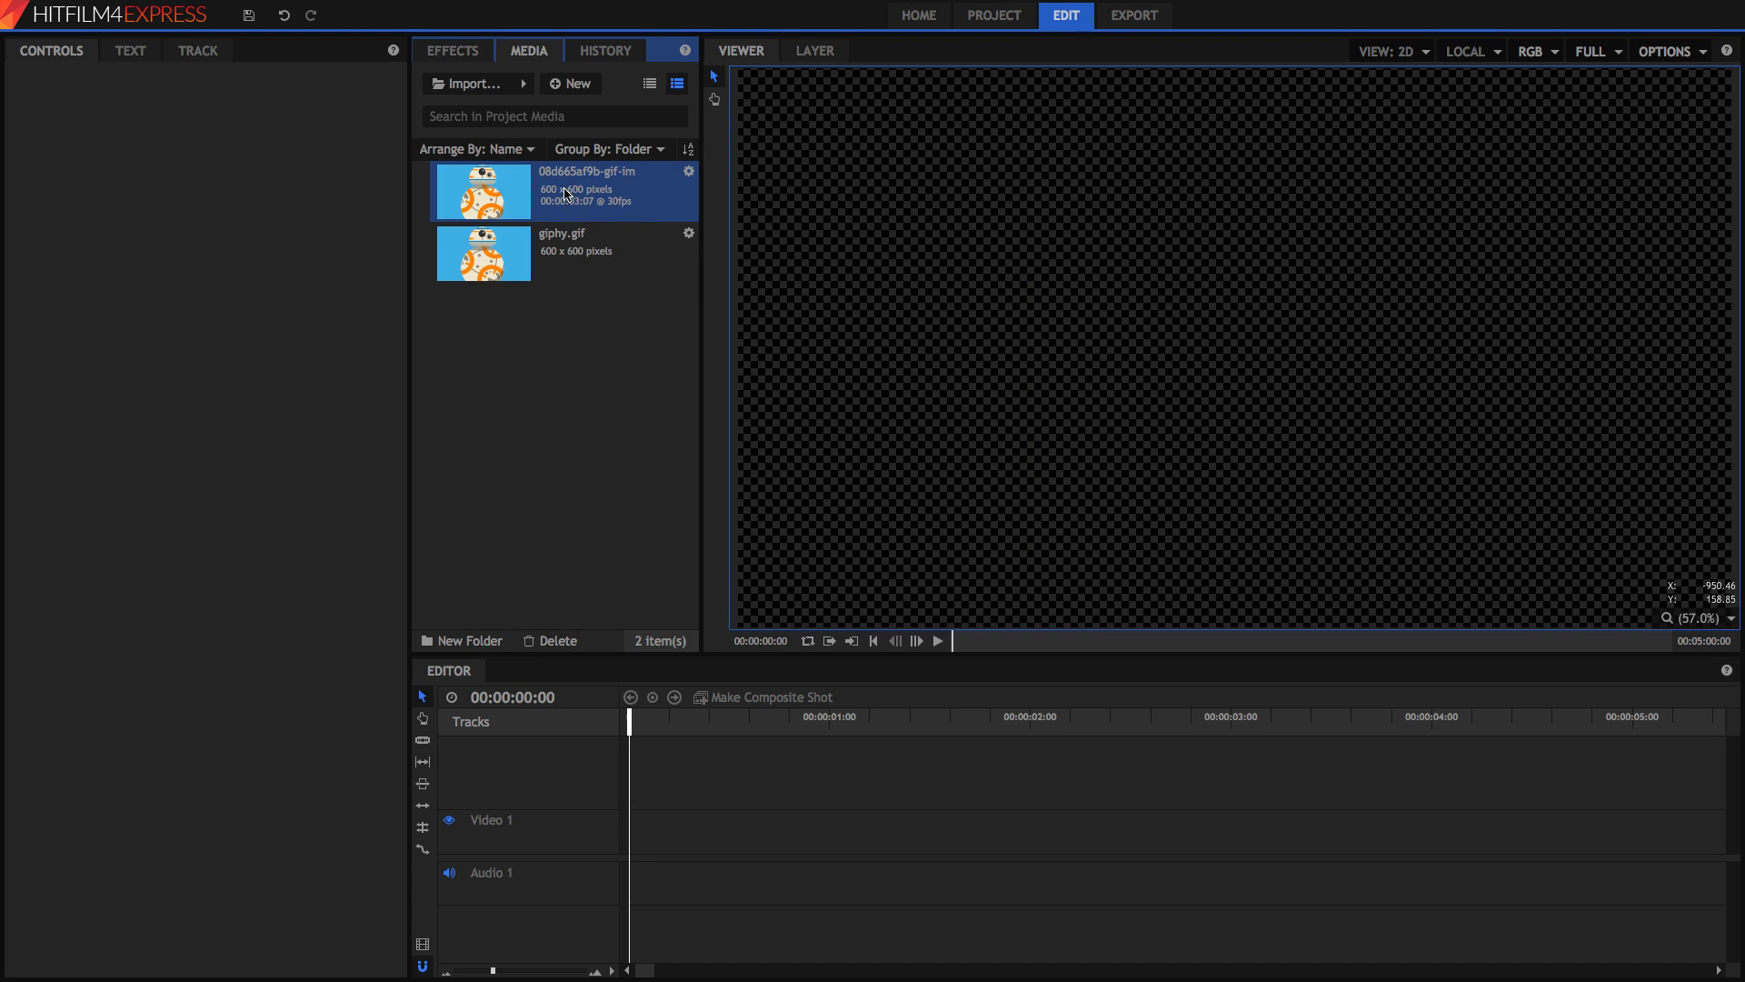
pyautogui.moveTo(603, 218)
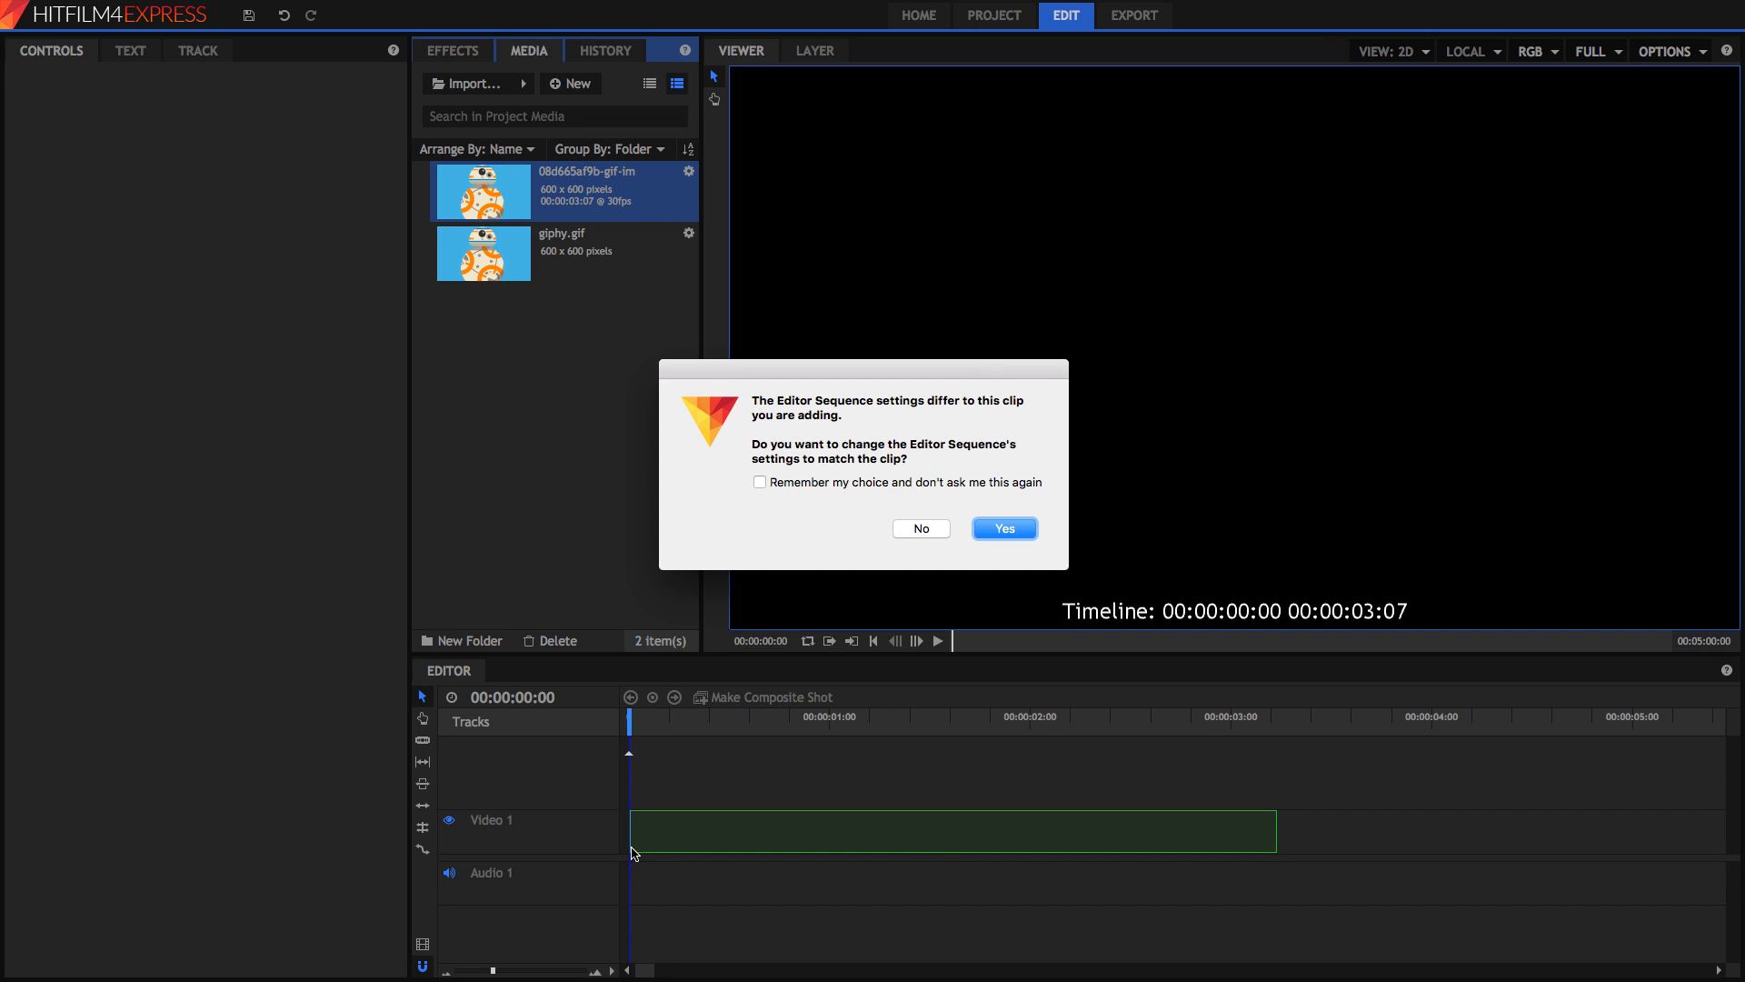
pyautogui.moveTo(946, 460)
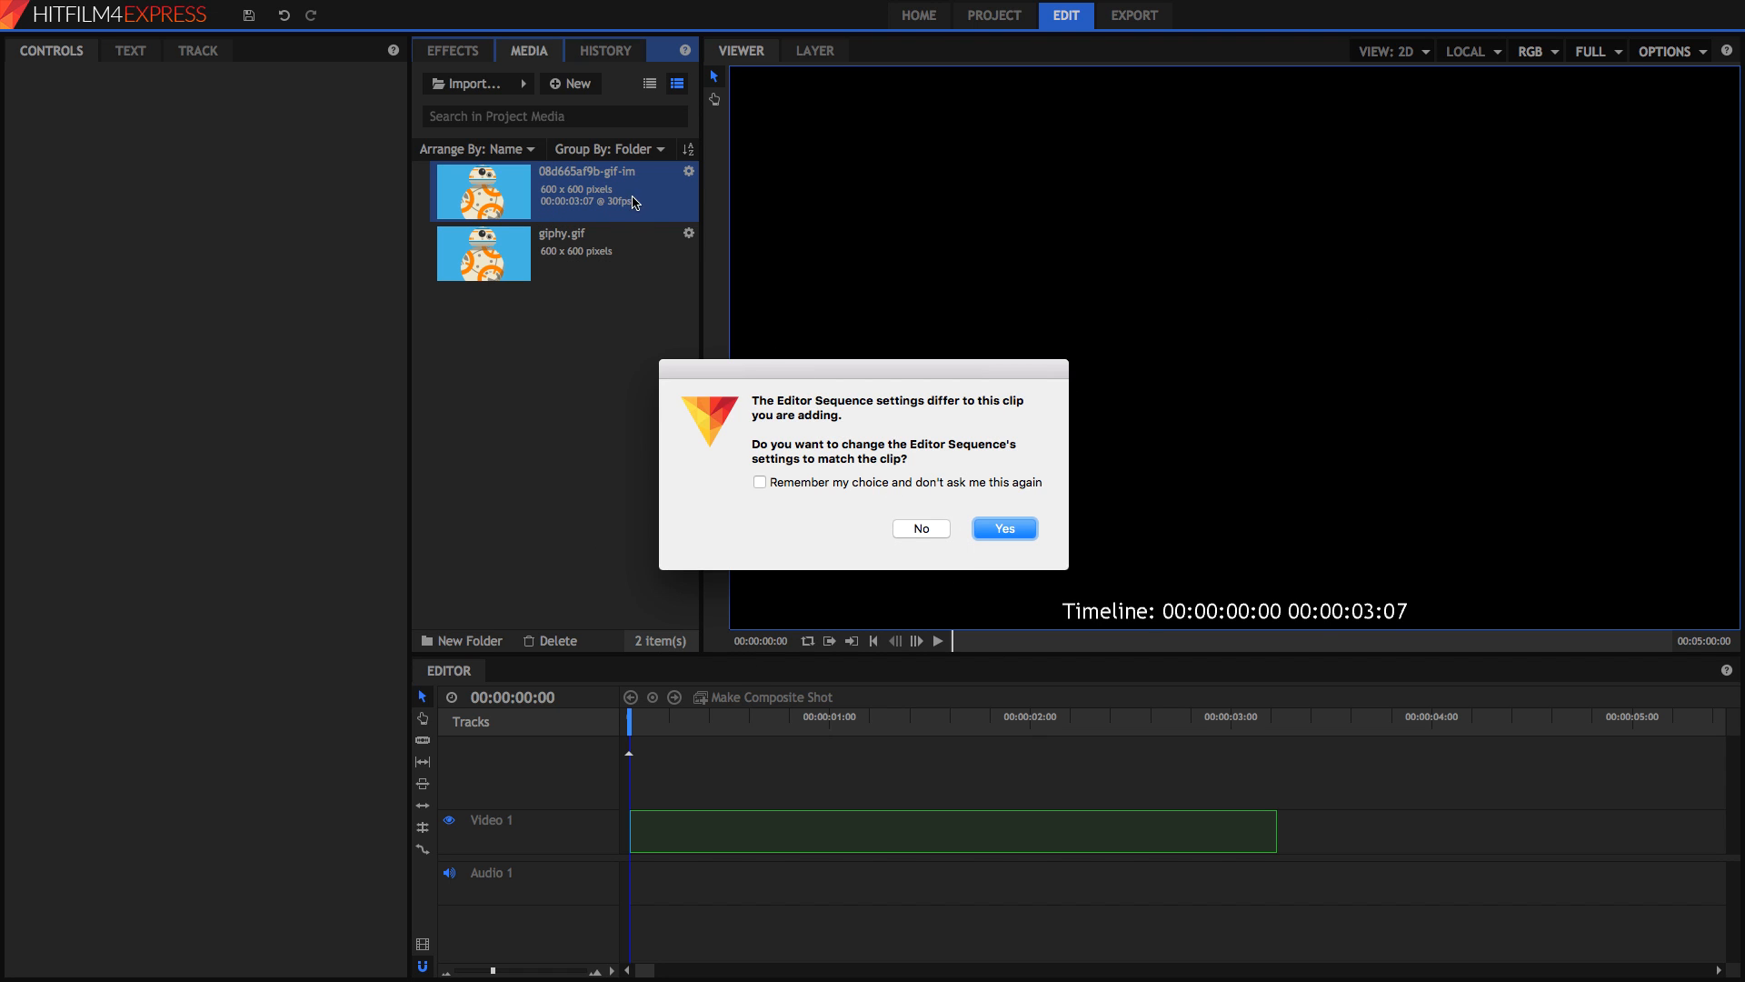
# Step: Accept the sequence settings prompt so the 3-second BB-8 clip lands on Video 1
pyautogui.click(1000, 527)
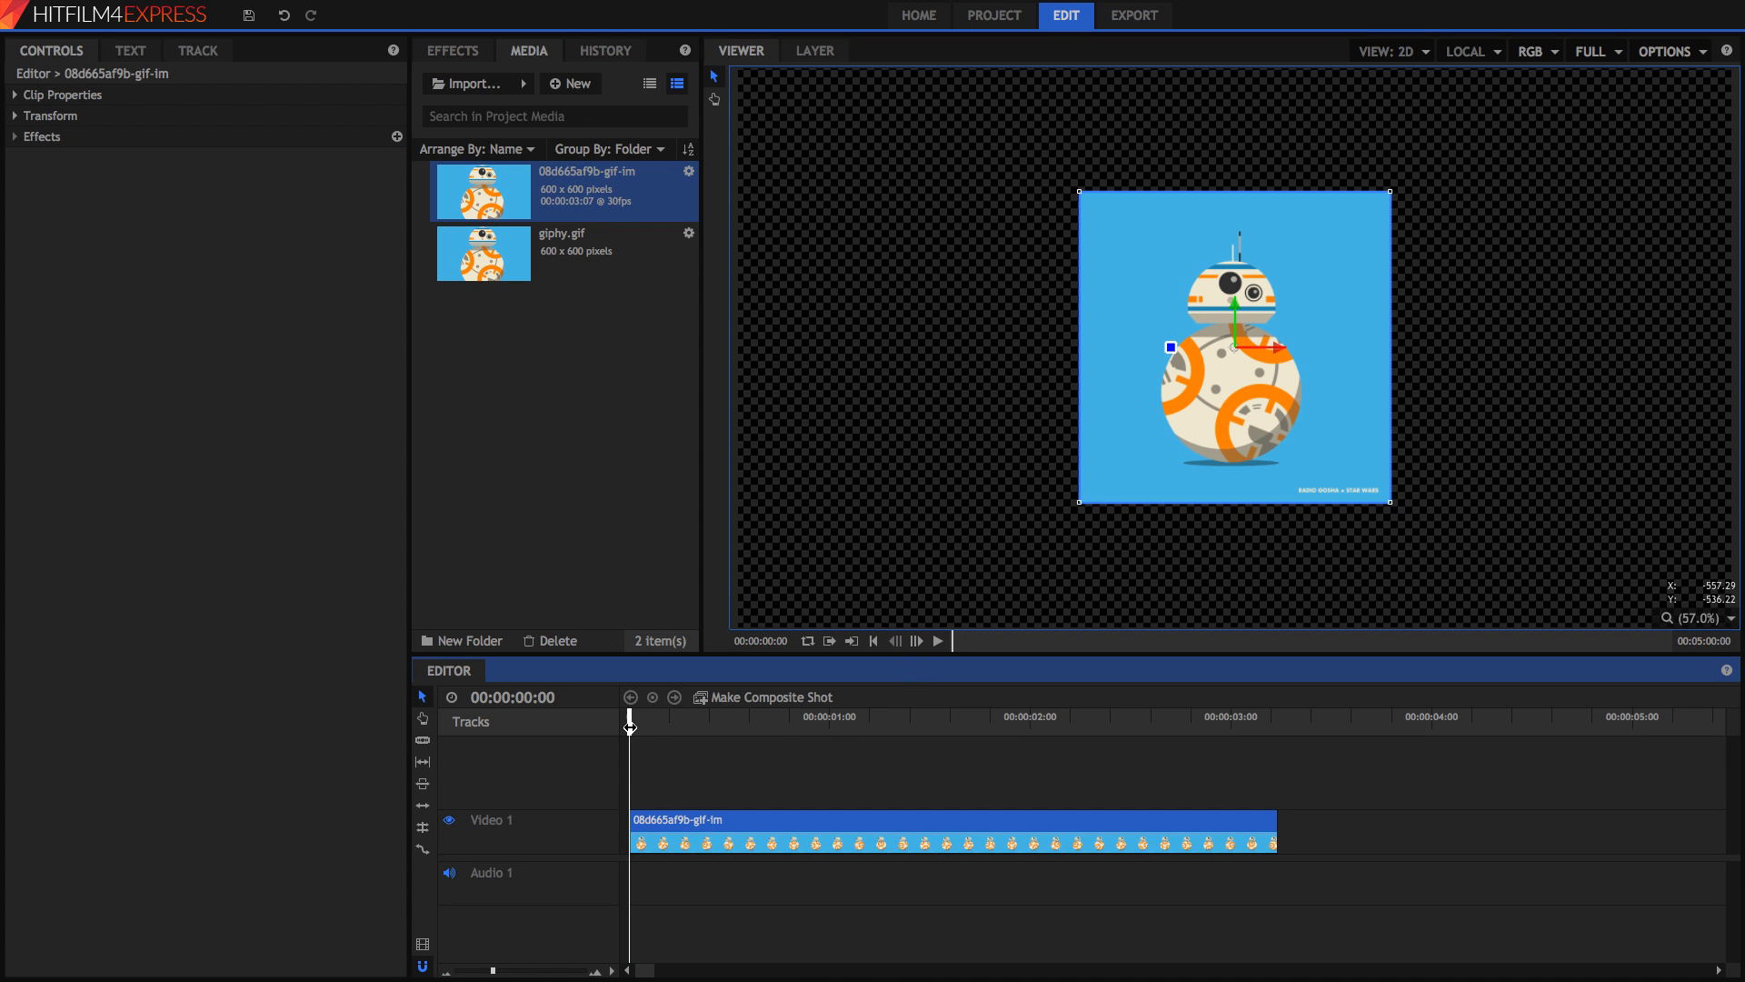
# Step: Start playback so BB-8 animates, the playhead advancing about 20 frames
pyautogui.click(940, 642)
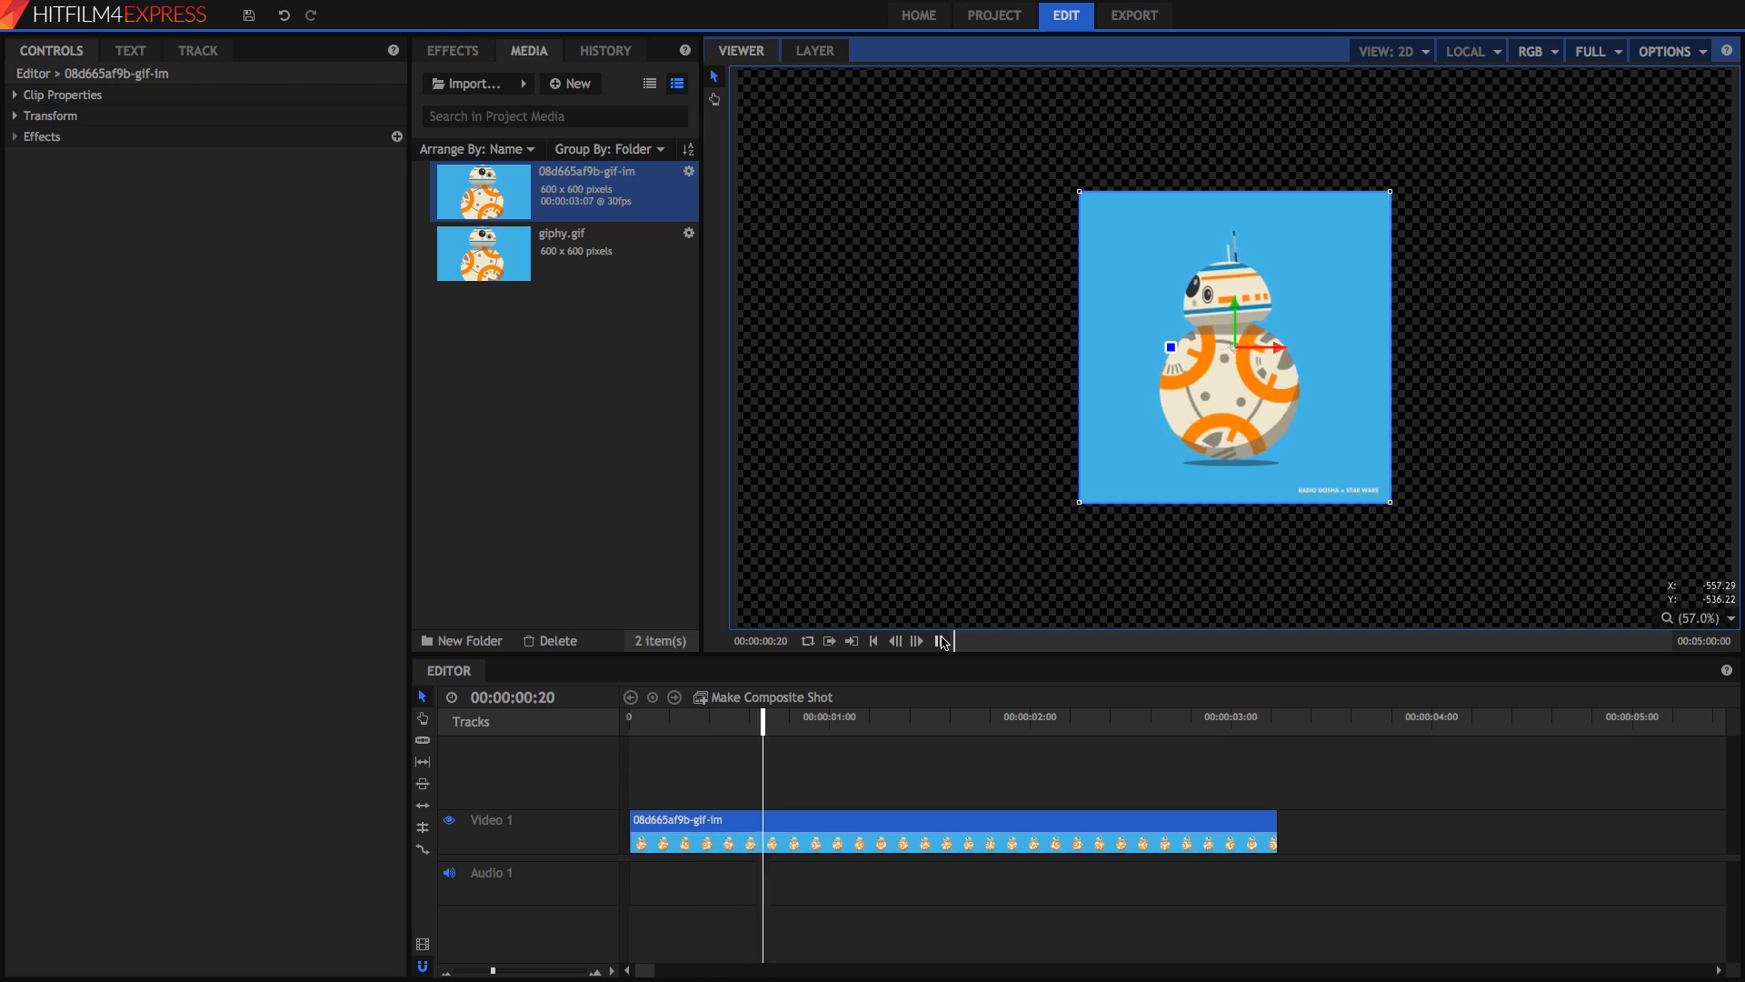